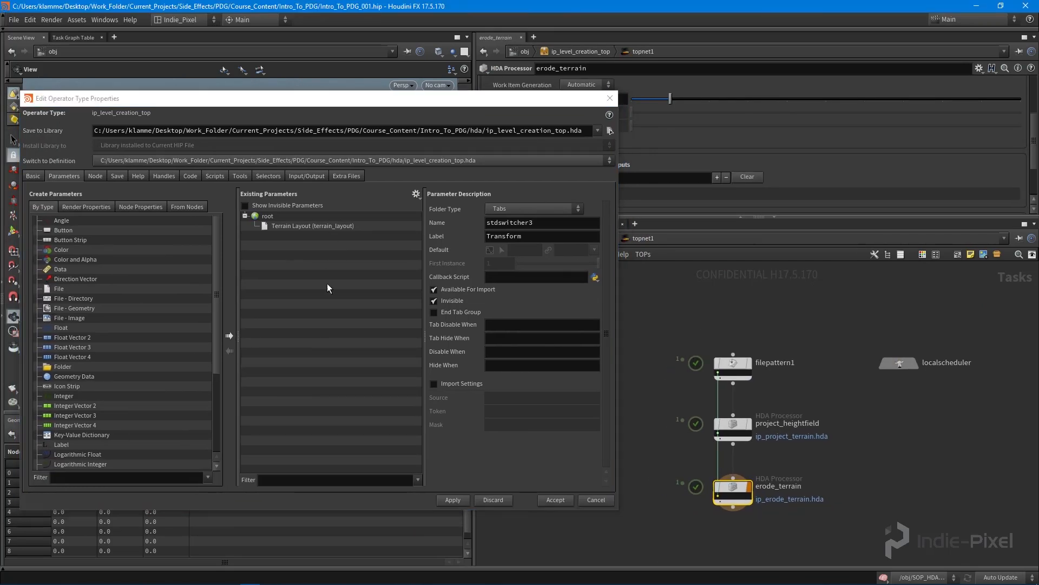
mouse_move(61, 369)
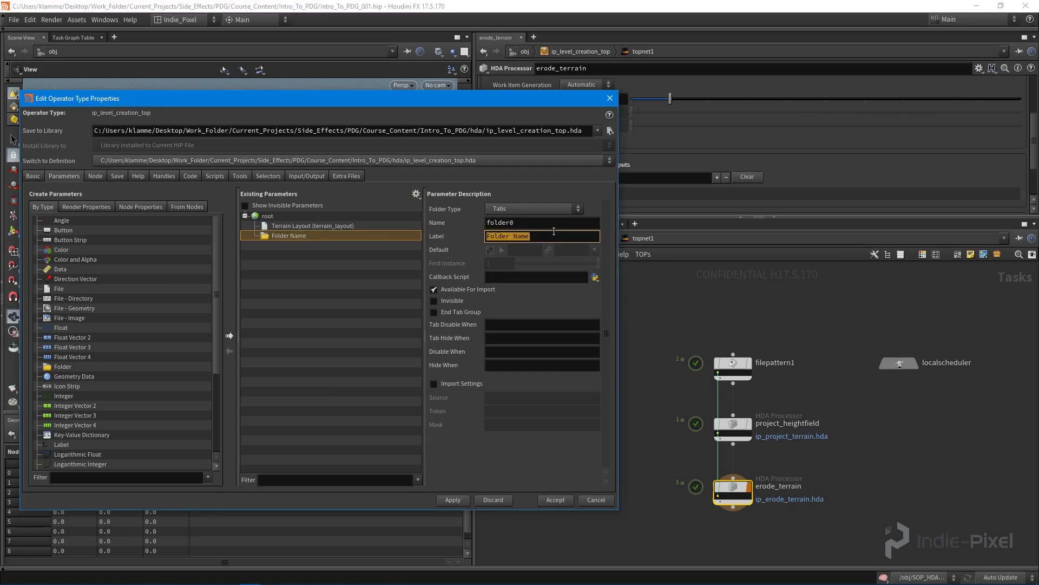
Step: Label the new folder Projection and make it a collapsible folder type
type("Projection")
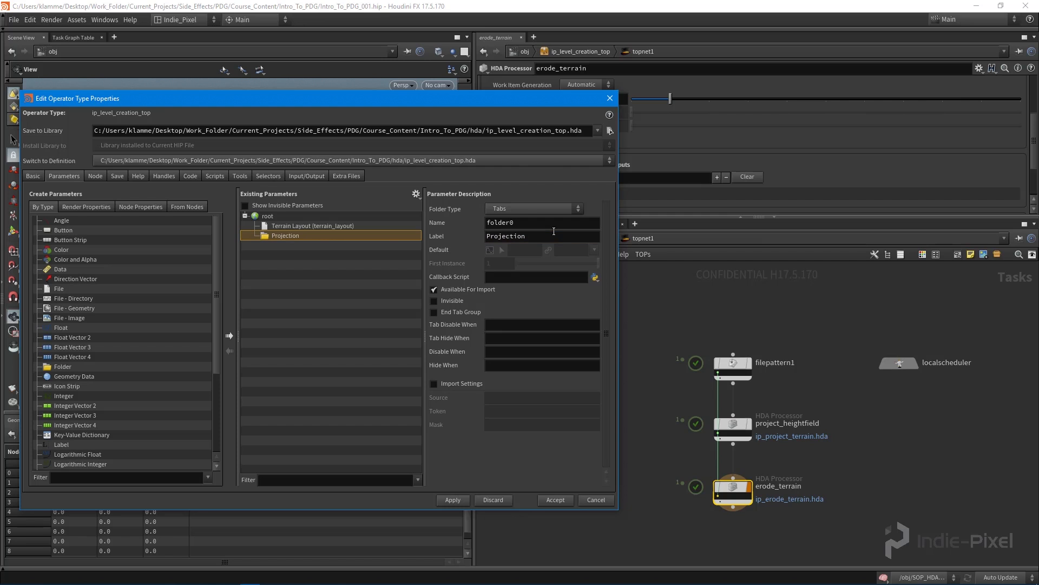
left_click(534, 208)
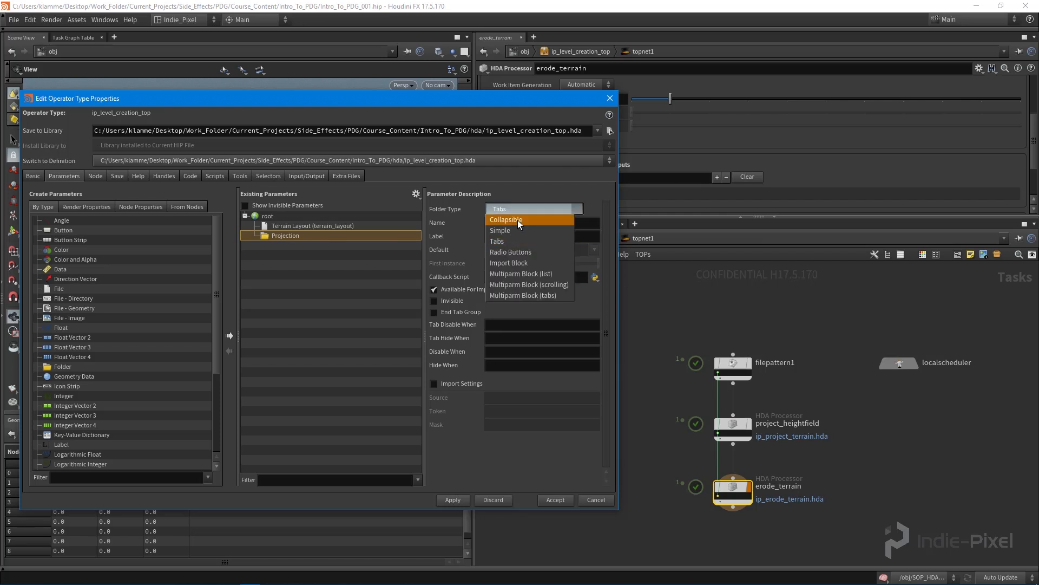
left_click(506, 220)
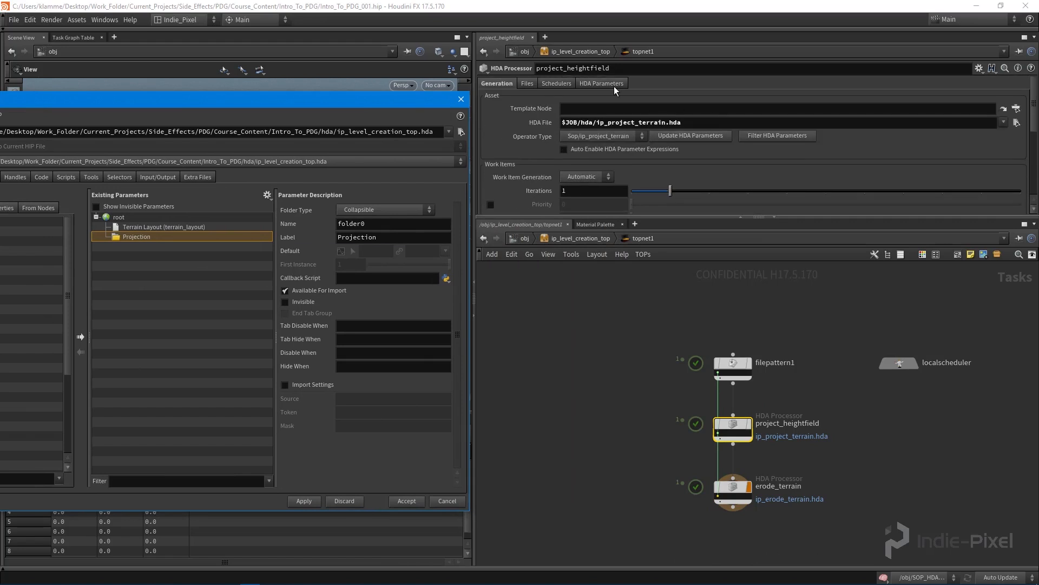
Step: Bring project_heightfield's Size X parameter into the asset, relabelled Terrain Size
left_click(601, 83)
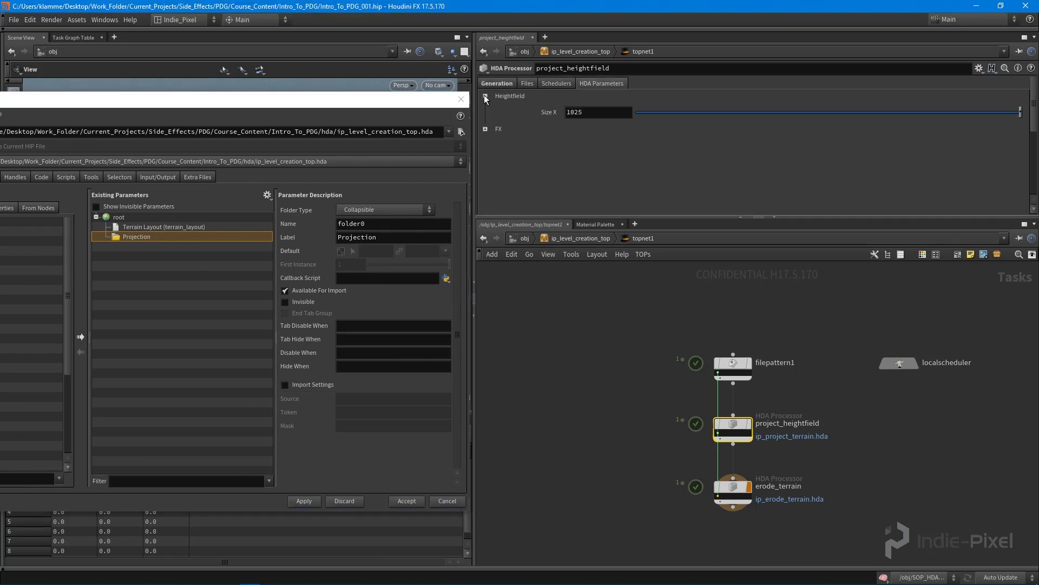
left_click(485, 98)
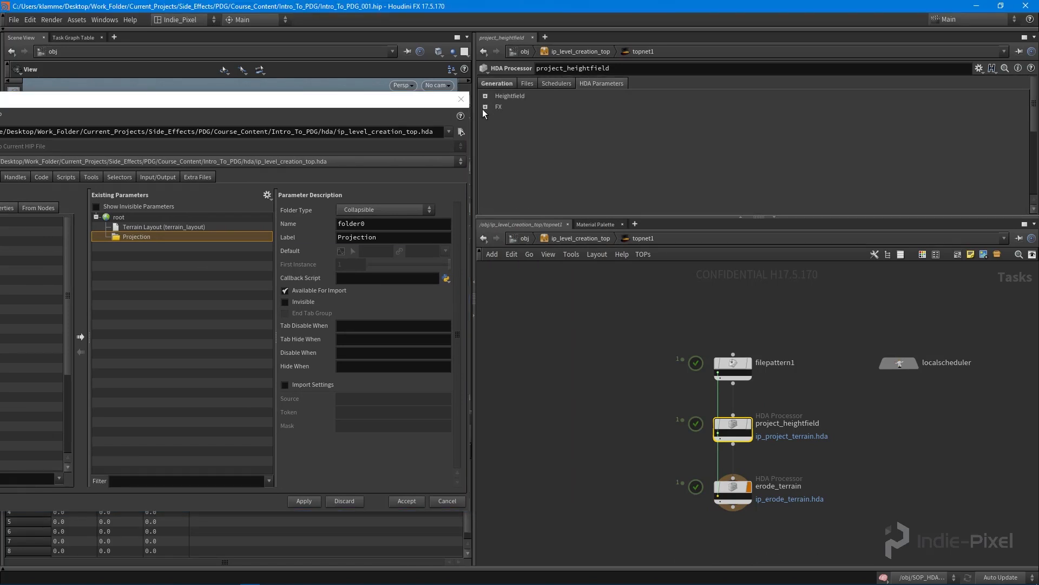
left_click(498, 106)
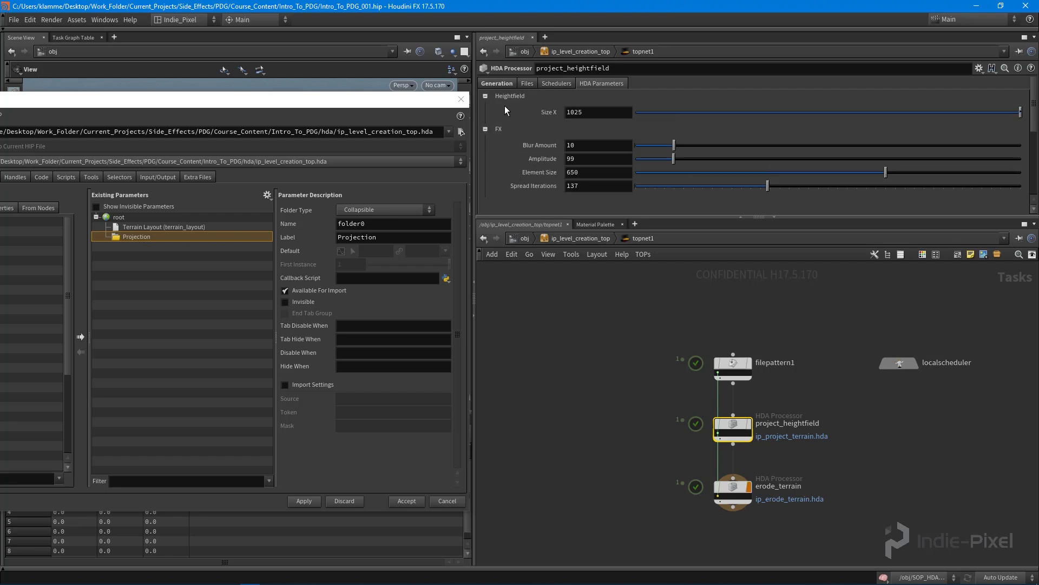
left_click(148, 246)
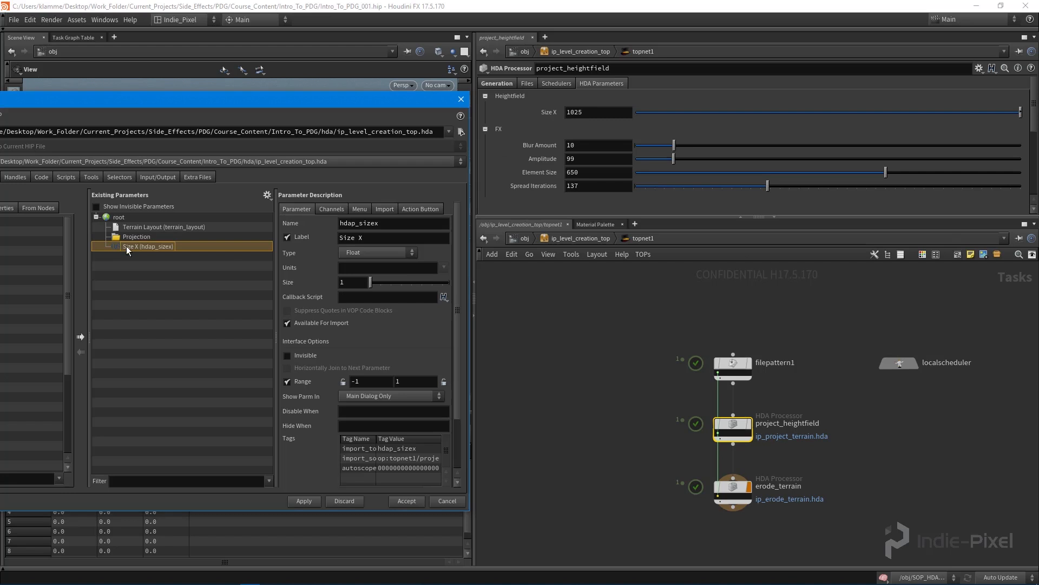
left_click(394, 237)
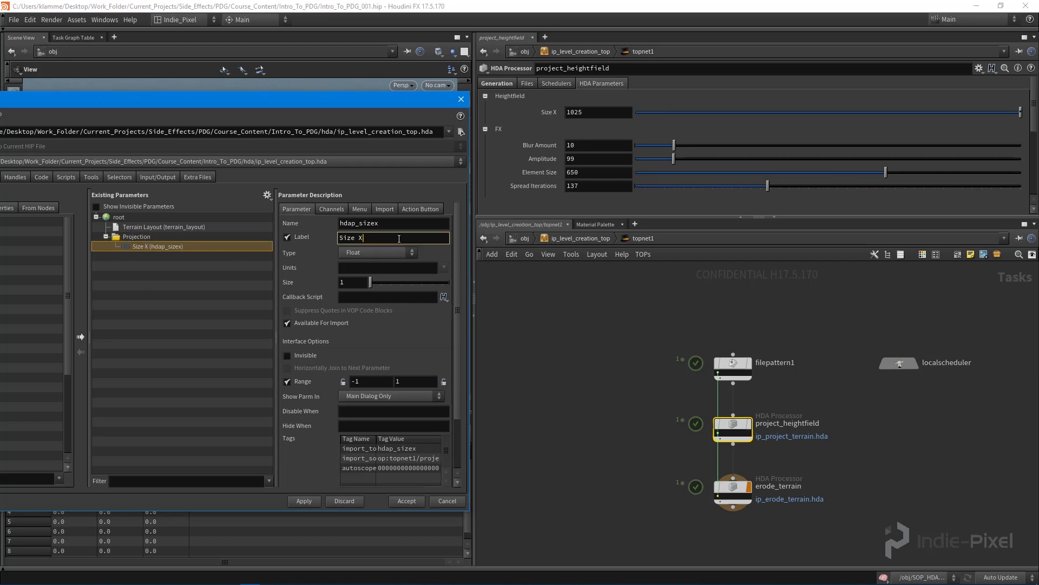
key("BackSpace")
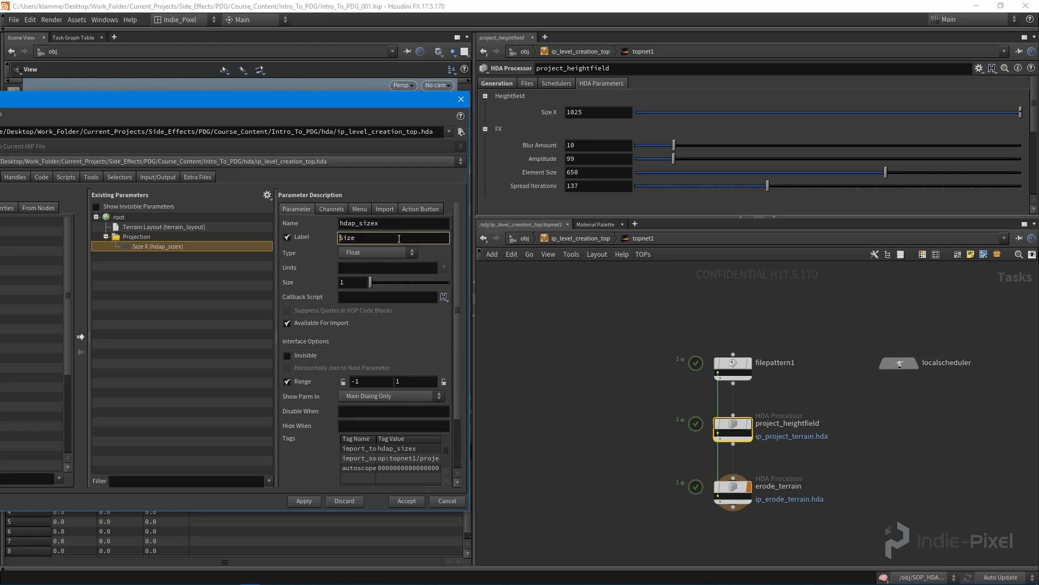
type("Terrain Size")
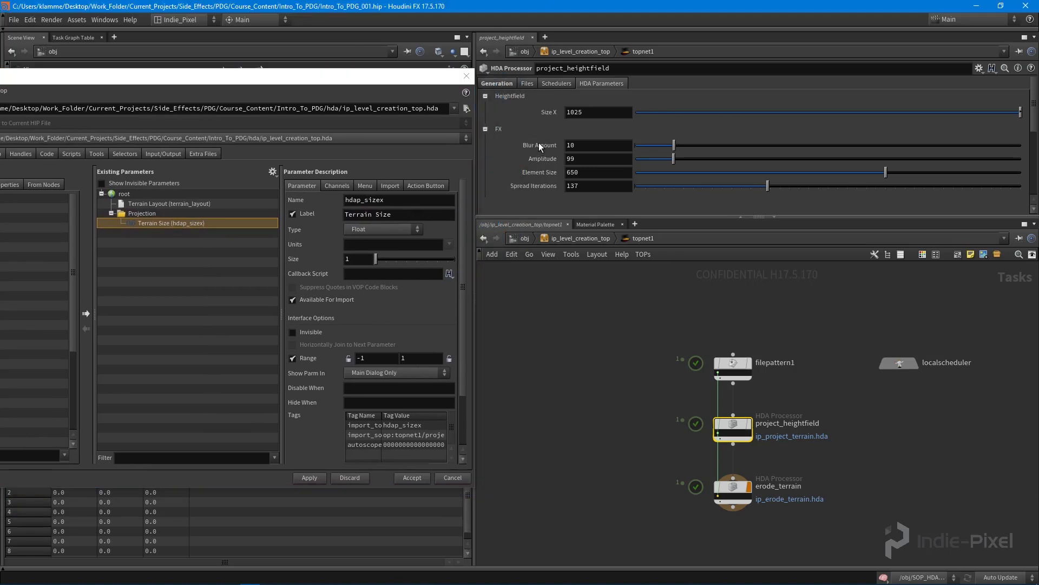
Step: Add the FX parameters such as Blur Amount into the Projection folder
left_click(174, 261)
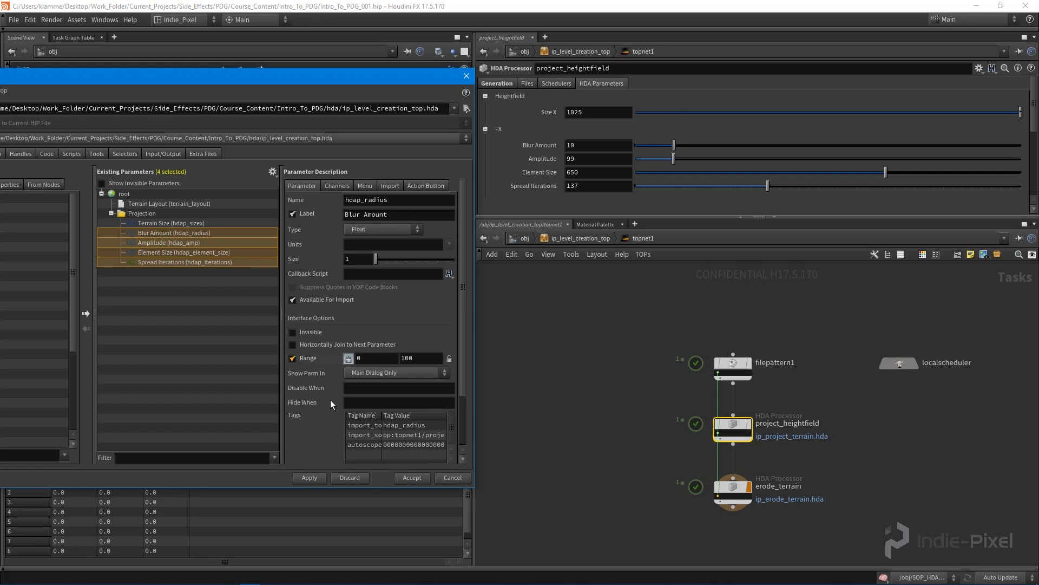
left_click(173, 232)
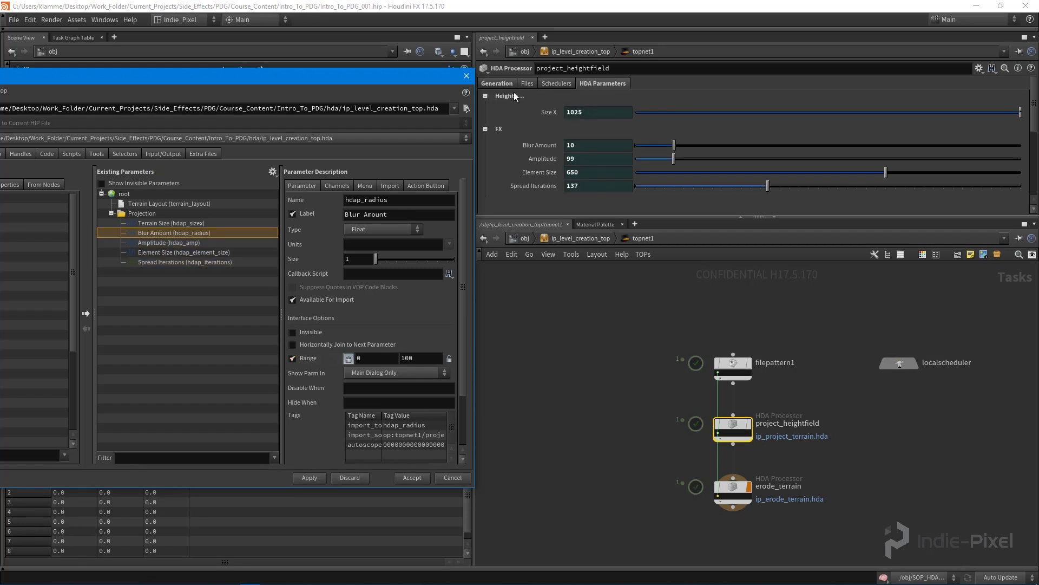
mouse_move(578, 123)
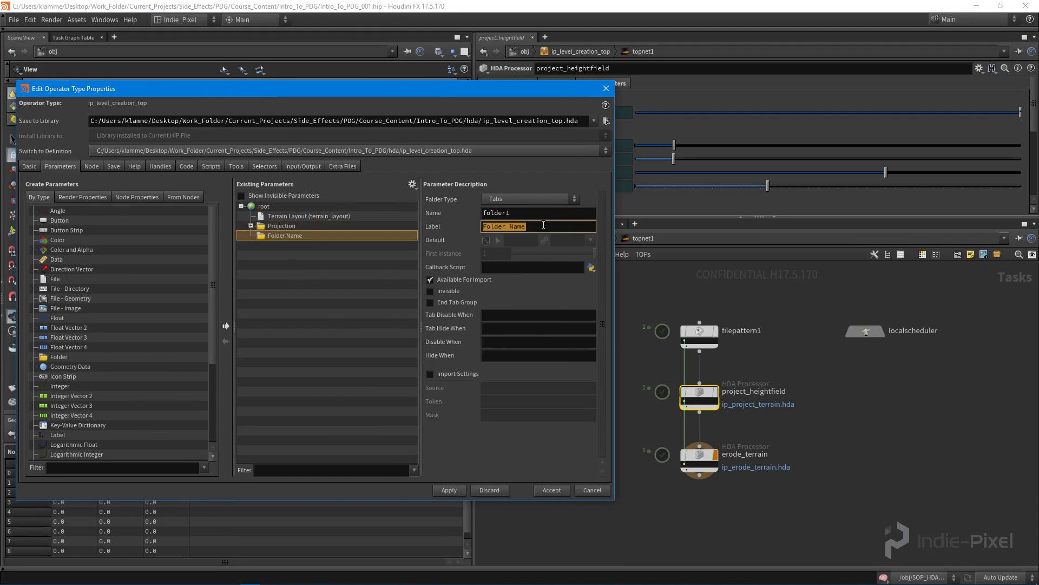
Step: Label the second folder Erosion, make it collapsible, and view erode_terrain's settings
type("Erosion")
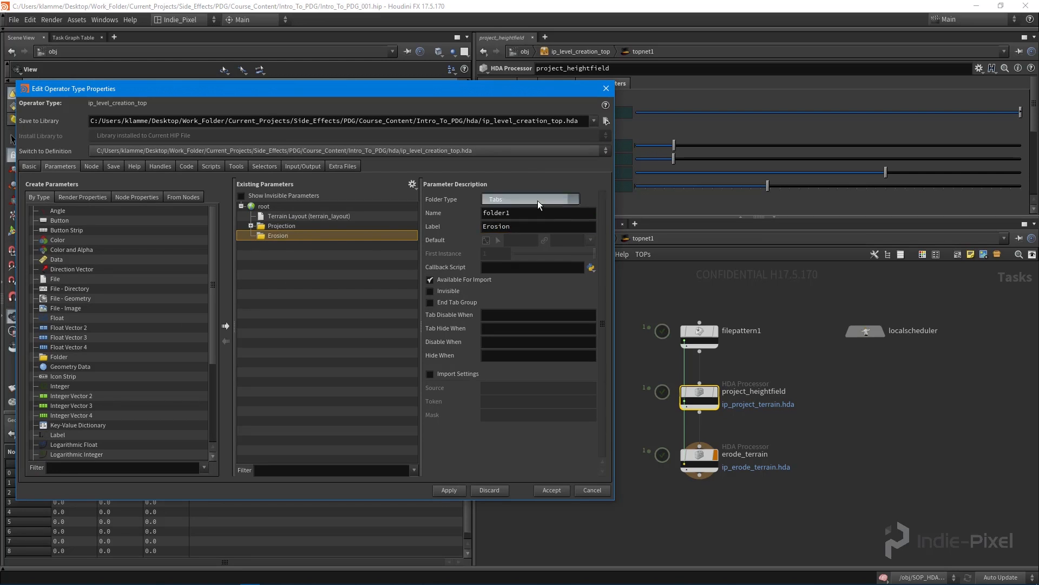
left_click(530, 198)
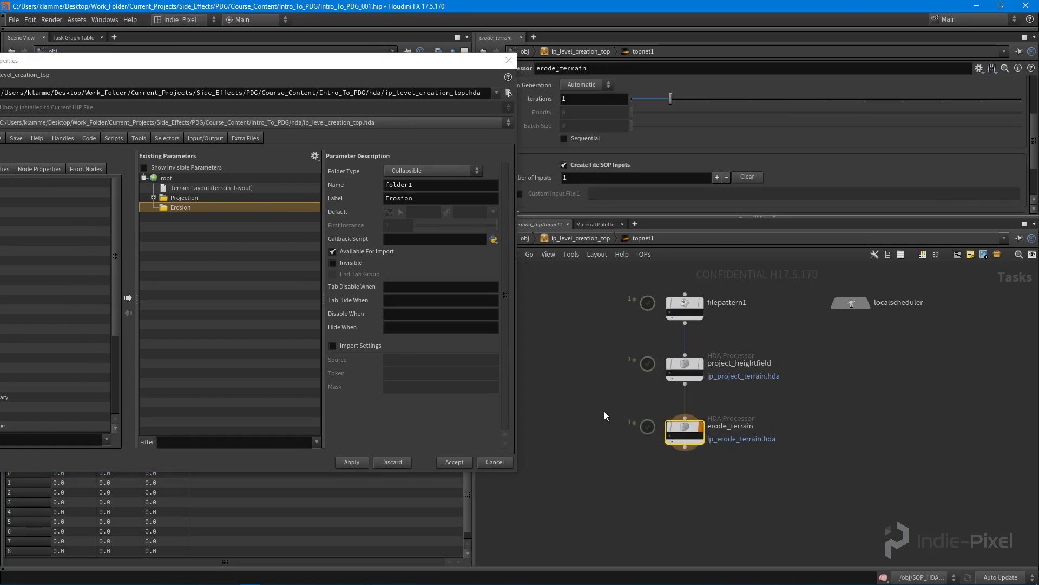
left_click(685, 368)
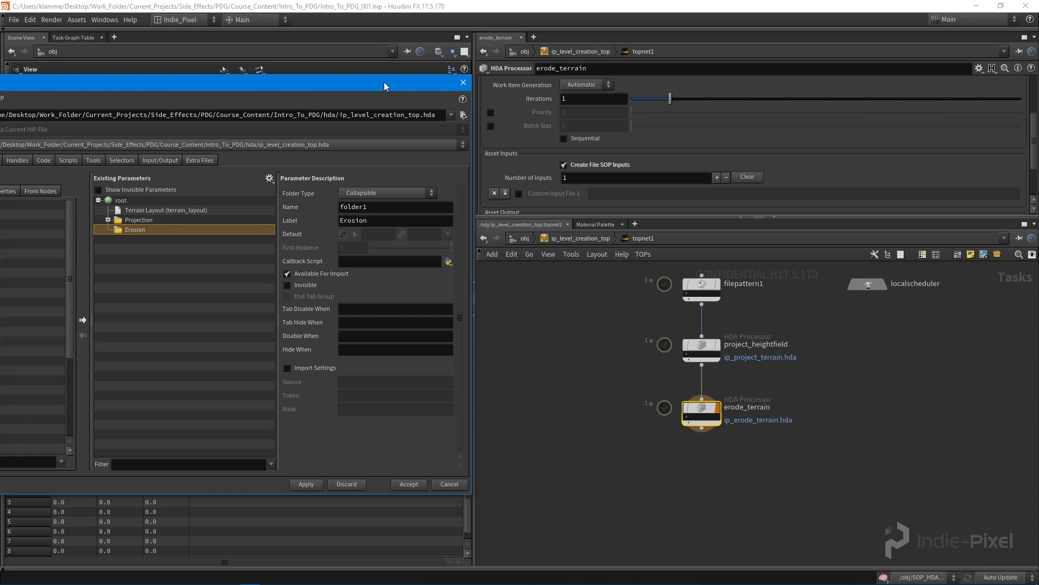
mouse_move(673, 309)
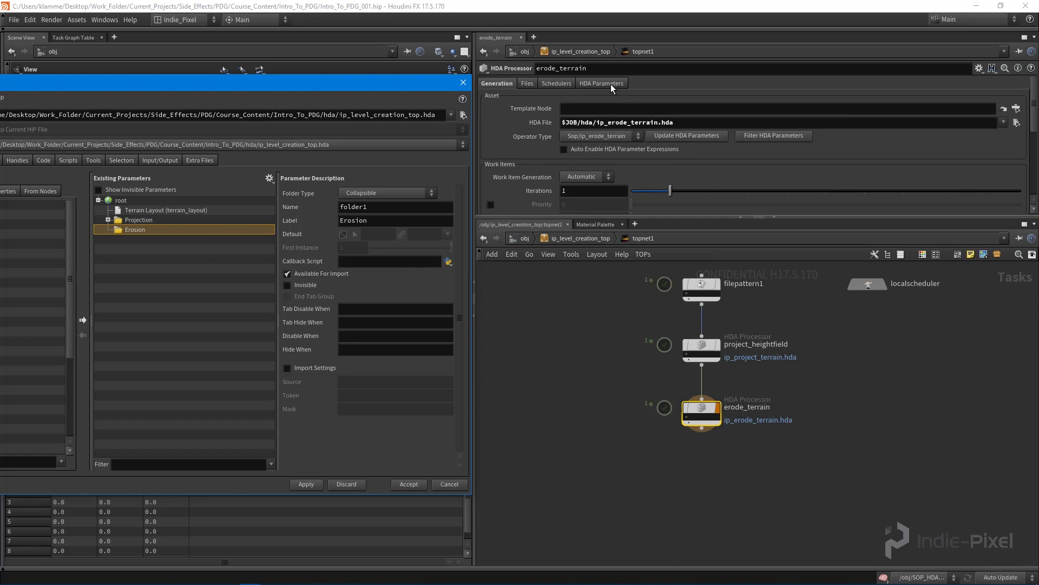
Step: Drag erode_terrain's HDA parameters, including Element Size, into the Erosion folder
left_click(601, 83)
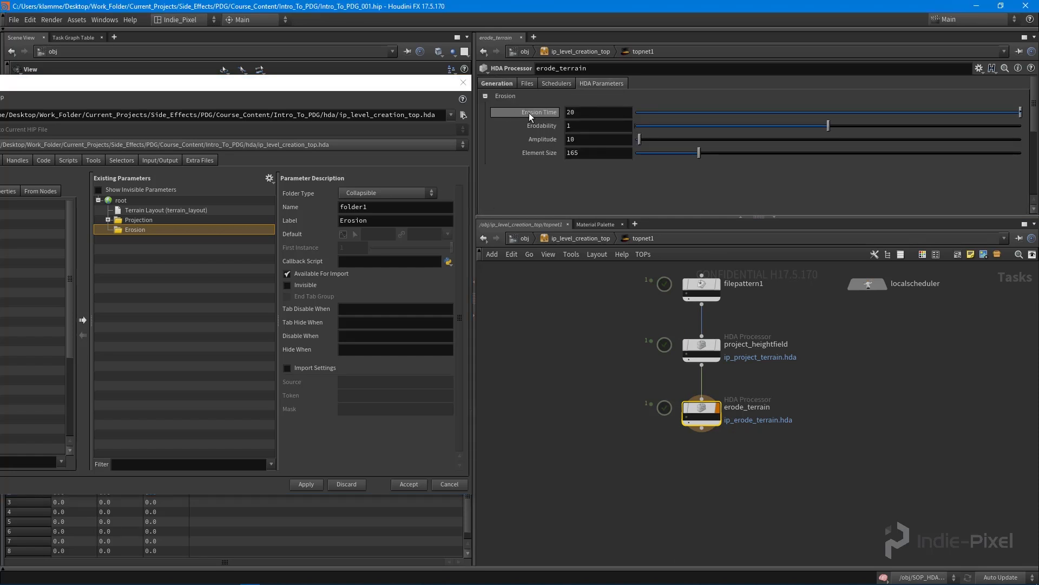
left_click(158, 258)
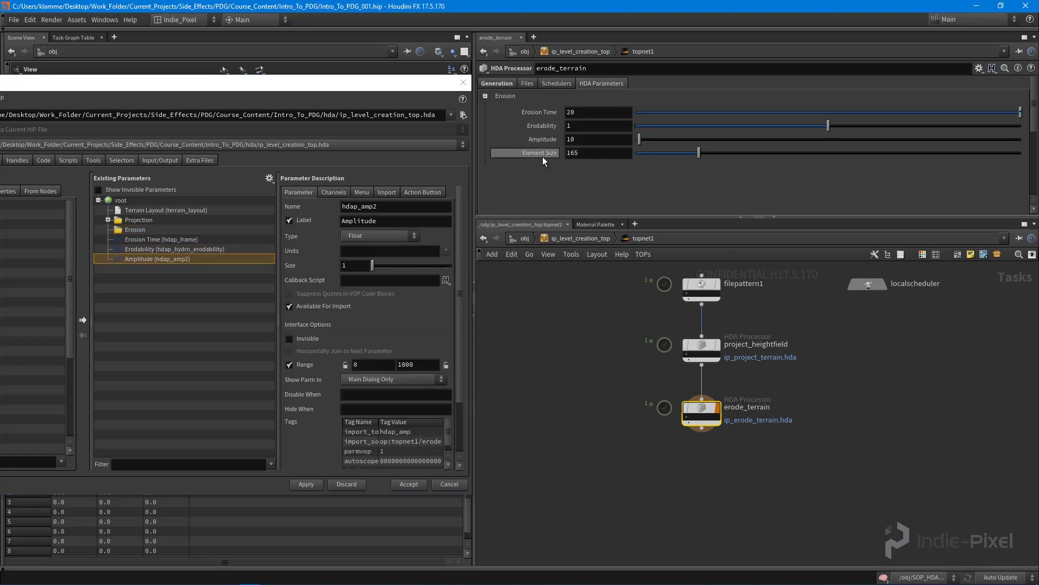
left_click(184, 268)
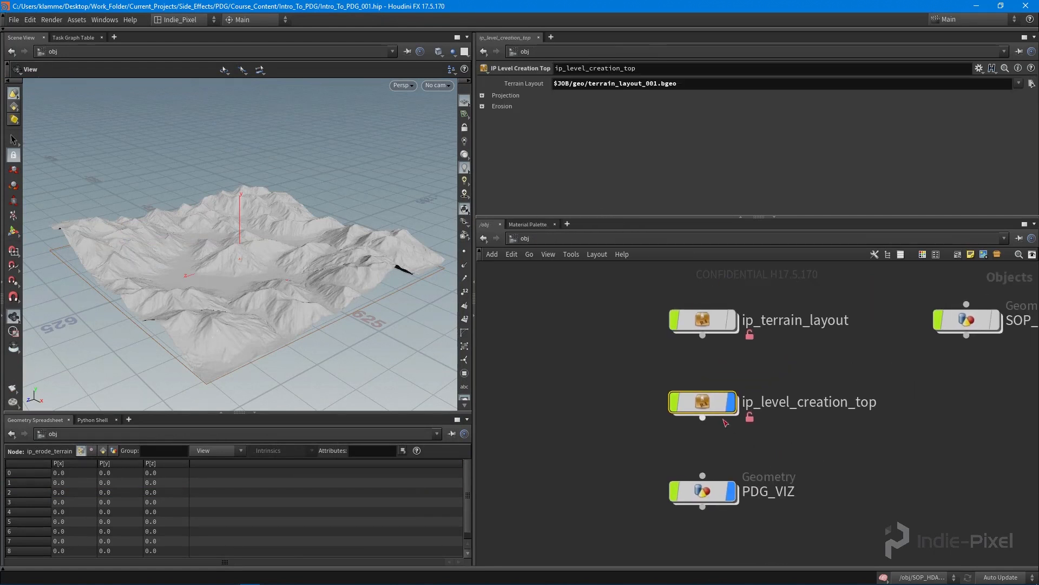
Step: Save the ip_level_creation_top node type and switch over to Unity
right_click(703, 403)
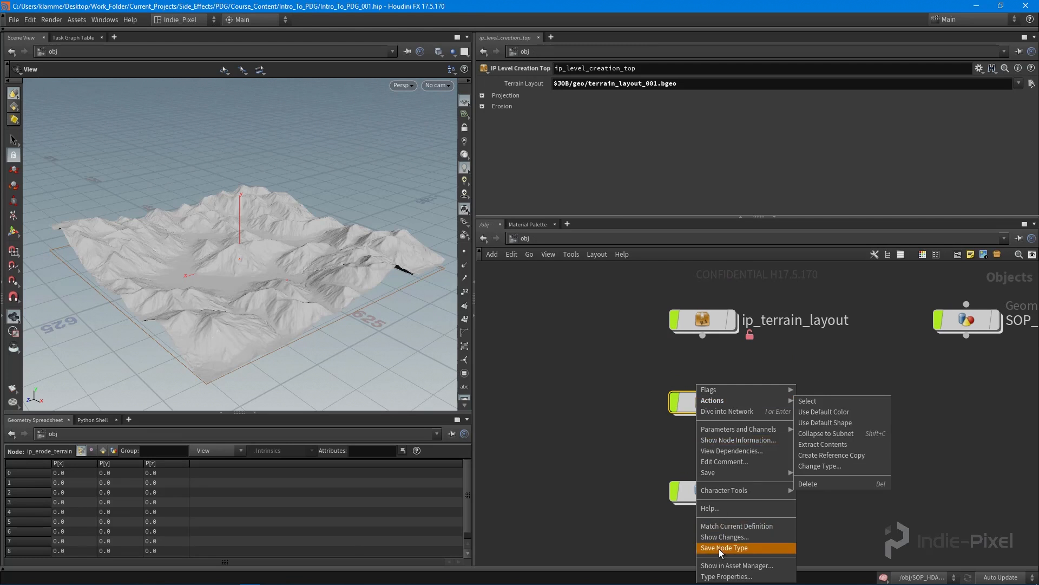
left_click(724, 547)
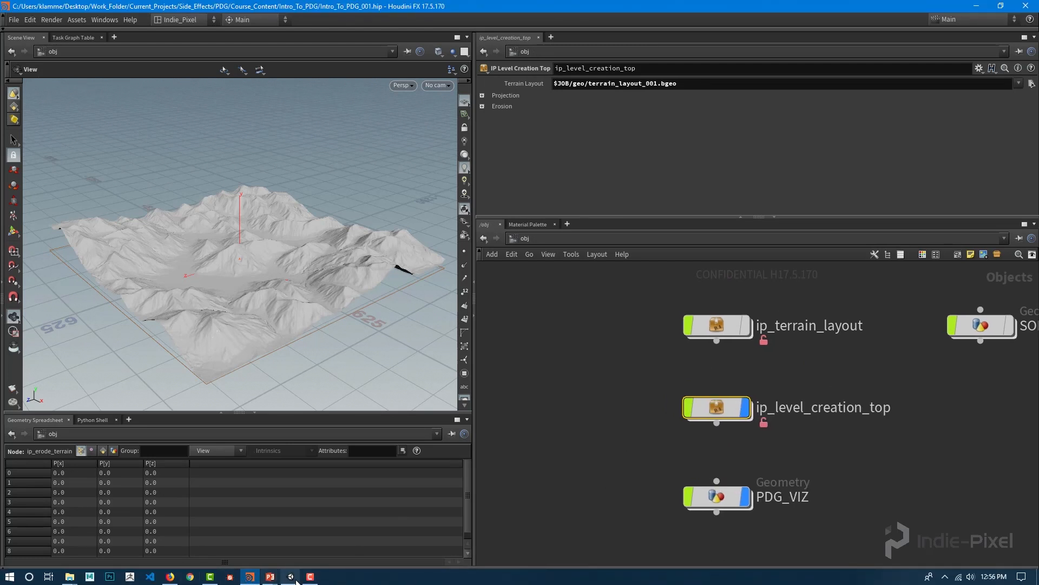
left_click(290, 576)
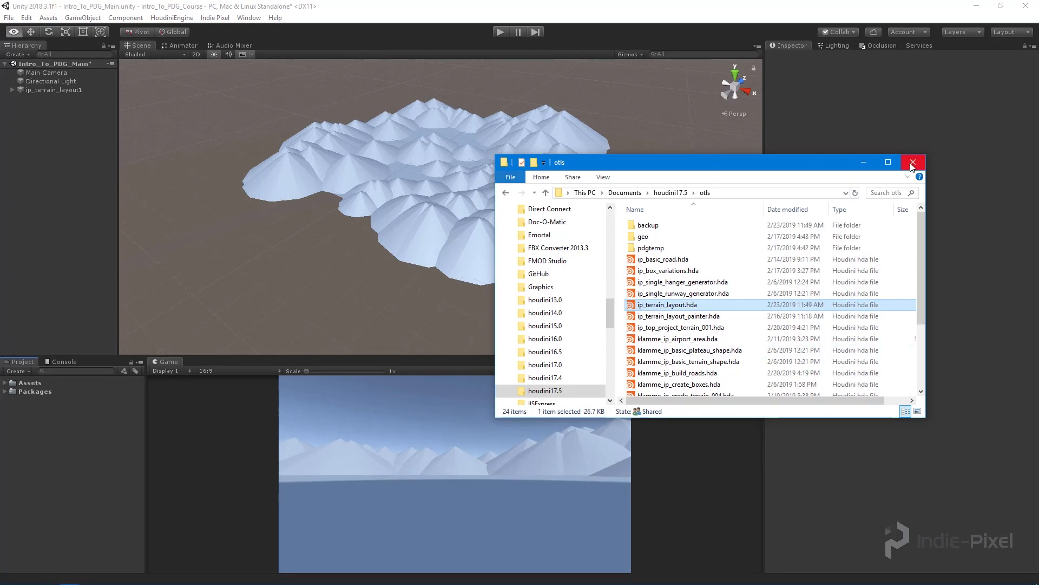
Step: Open the course hda folder and create a new TOPs folder inside the project's HDA assets
left_click(912, 163)
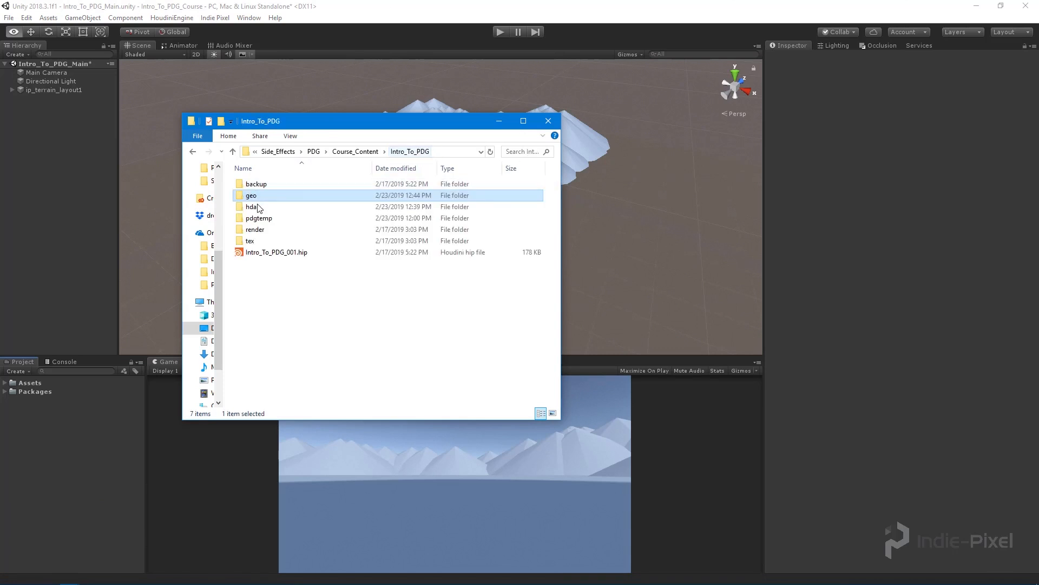
double_click(253, 206)
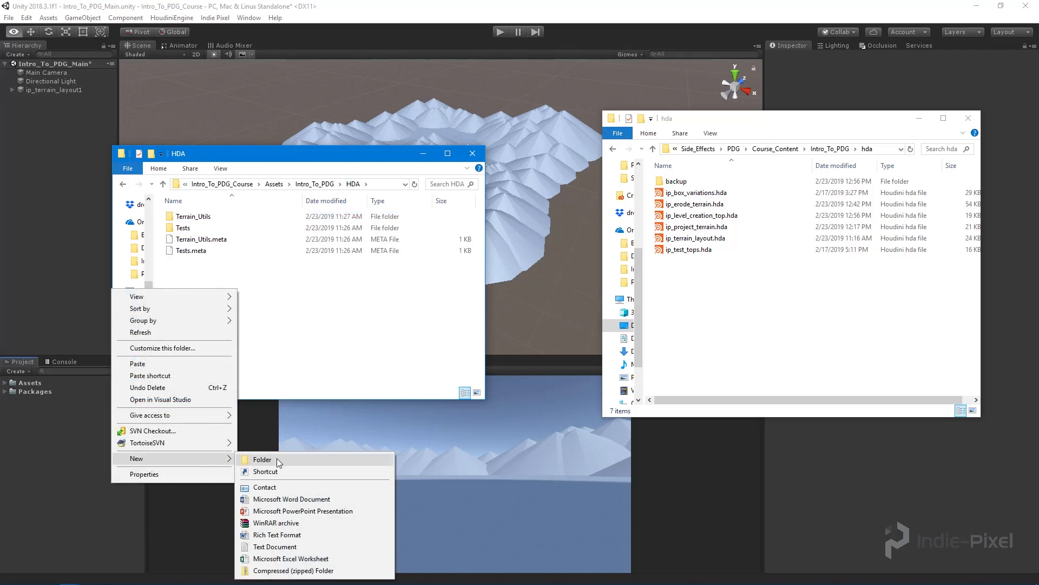
left_click(261, 459)
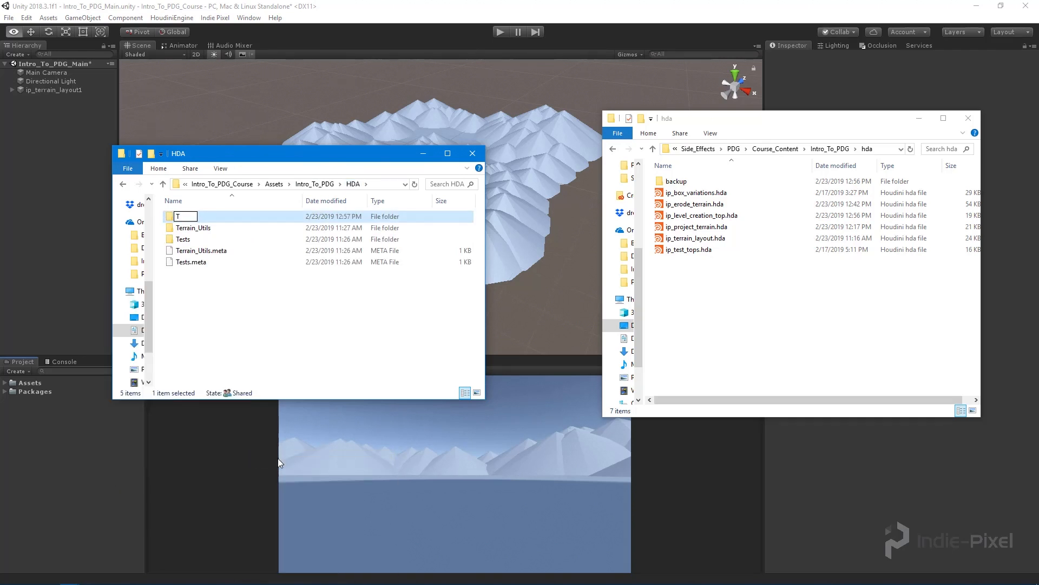
type("OPs")
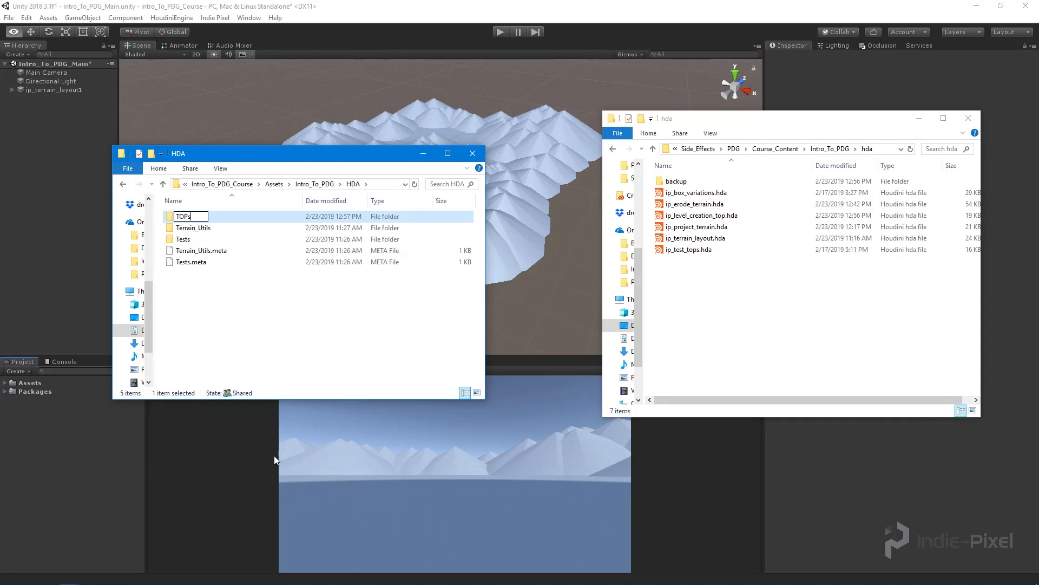
double_click(185, 217)
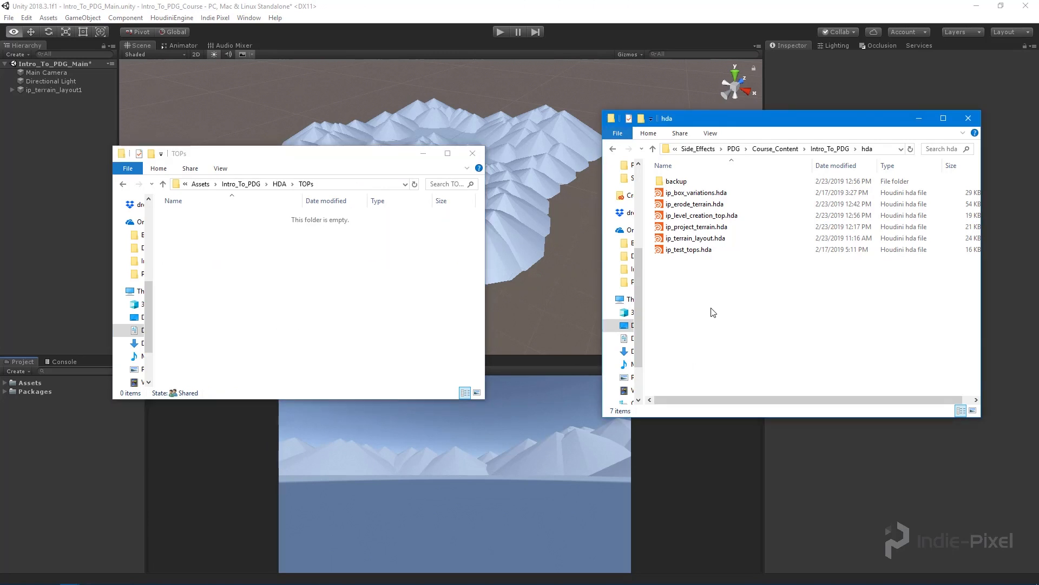
mouse_move(694, 238)
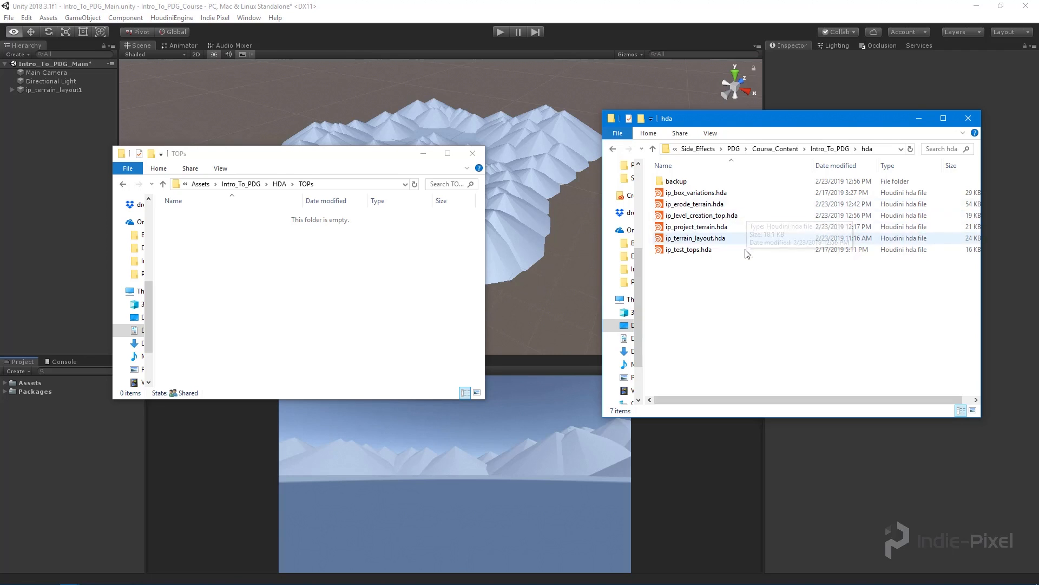
left_click(701, 214)
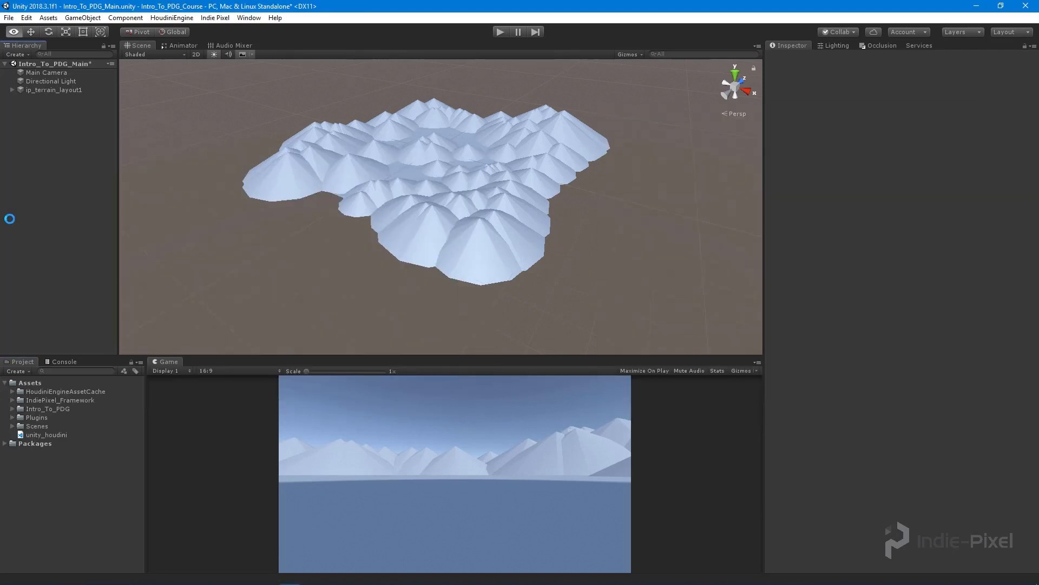
Step: Drag ip_level_creation_top from the TOPs folder into the scene and disable ip_terrain_layout1
left_click(6, 408)
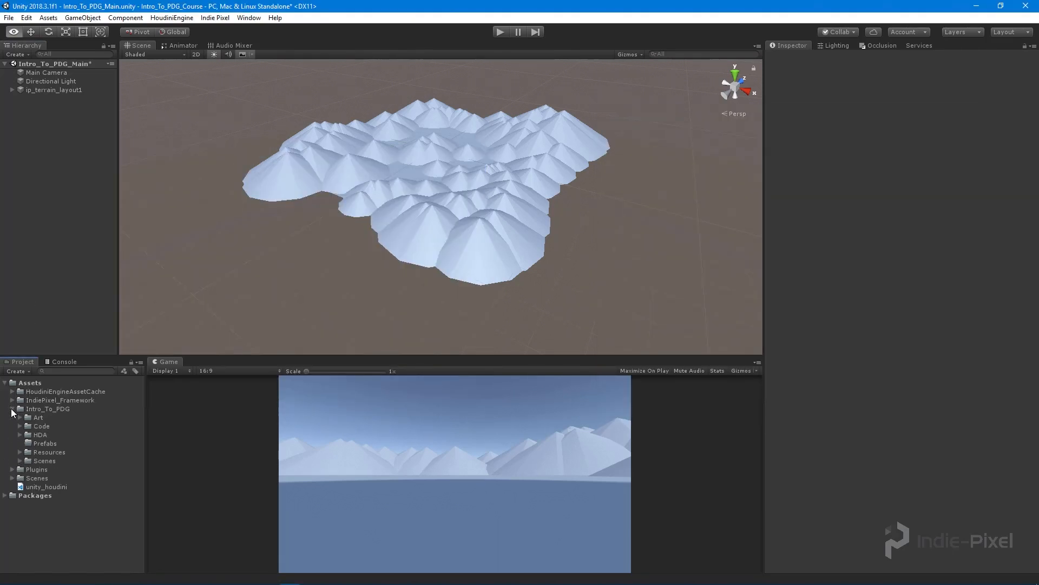
left_click(21, 435)
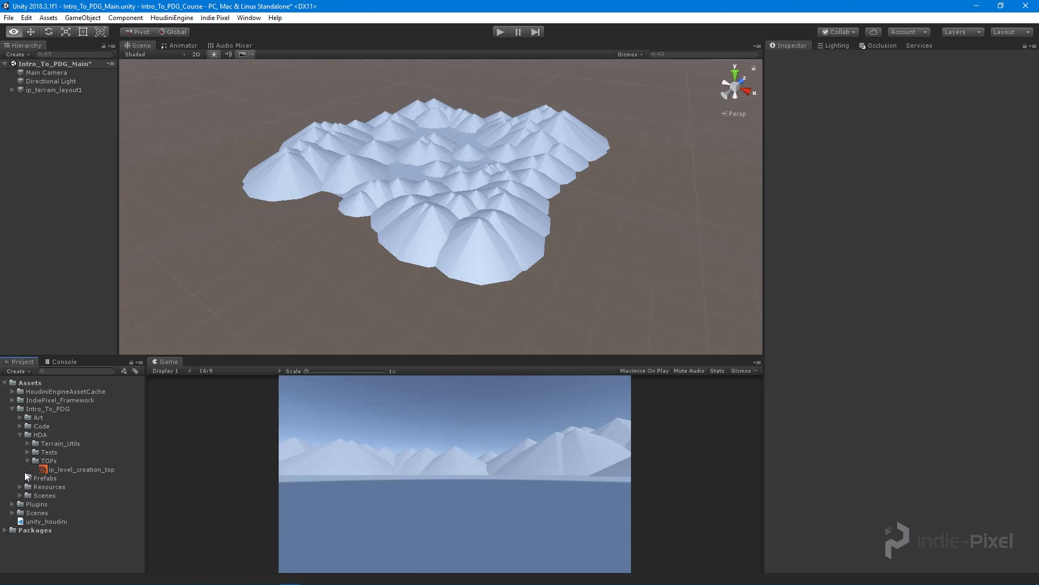
left_click(79, 469)
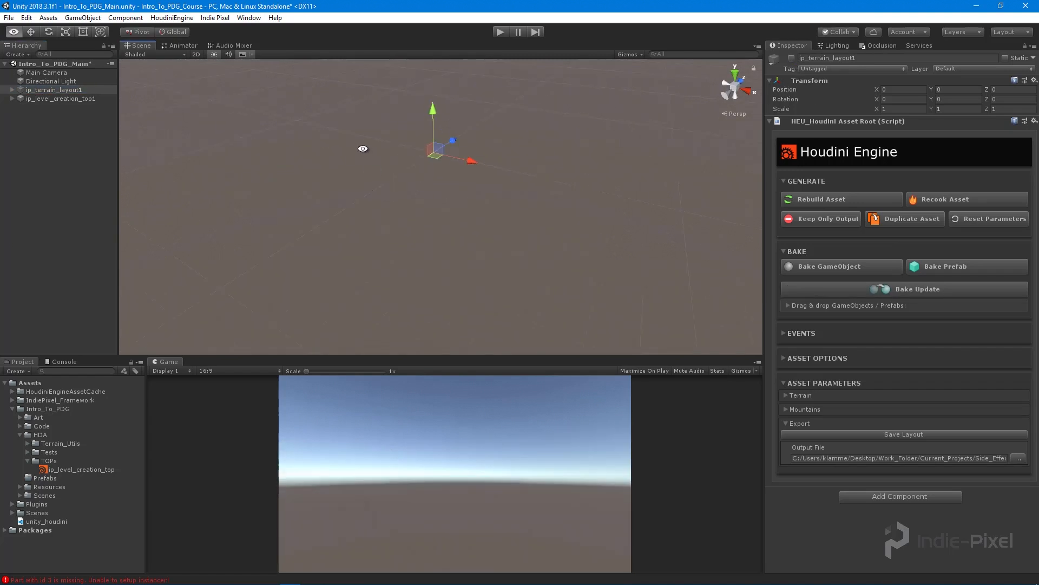
left_click(61, 99)
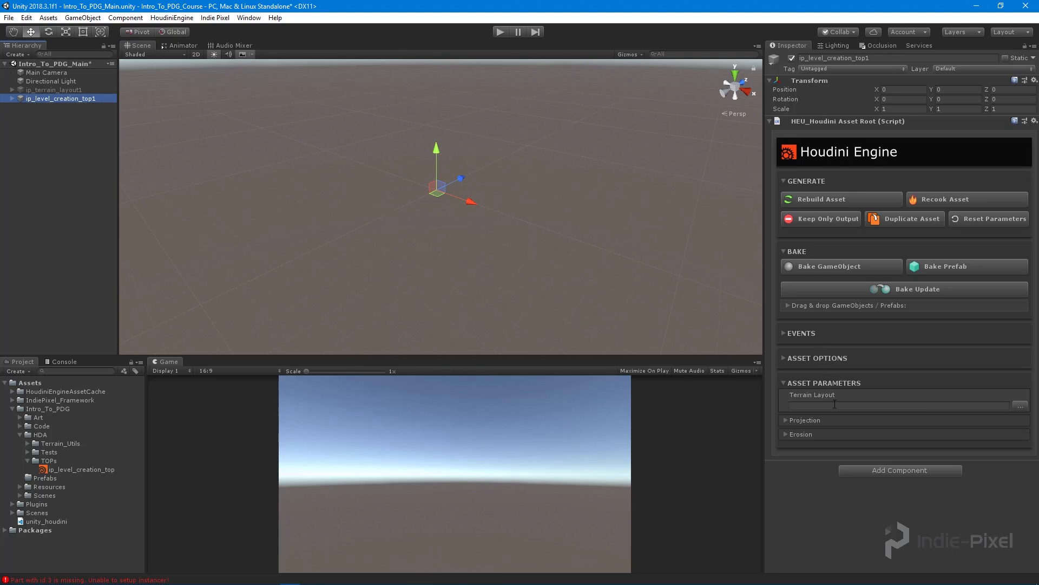
Step: Set the Terrain Layout parameter to terrain_layout_001.bgeo from the geo folder
left_click(1020, 403)
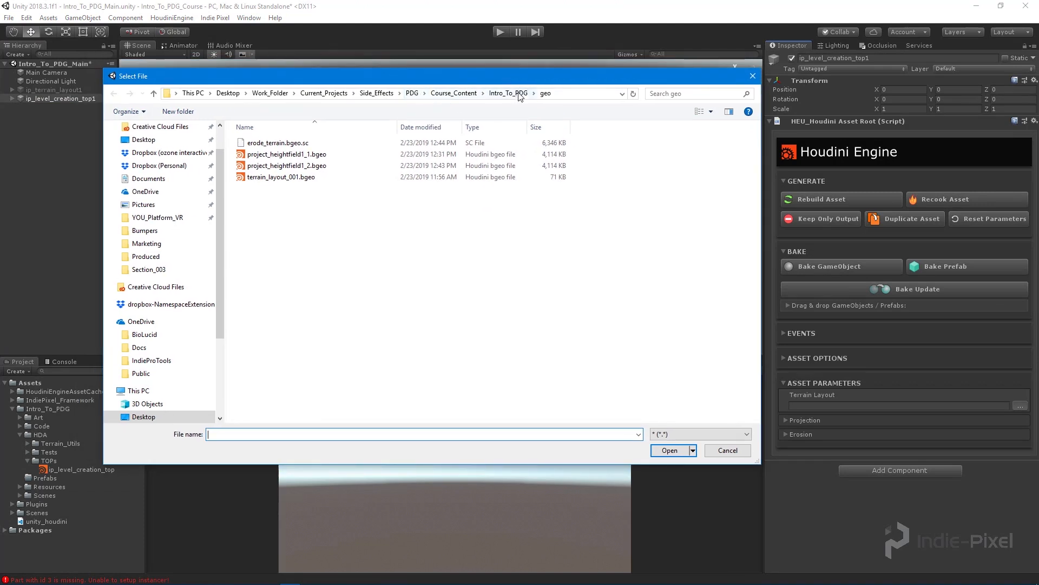
left_click(280, 176)
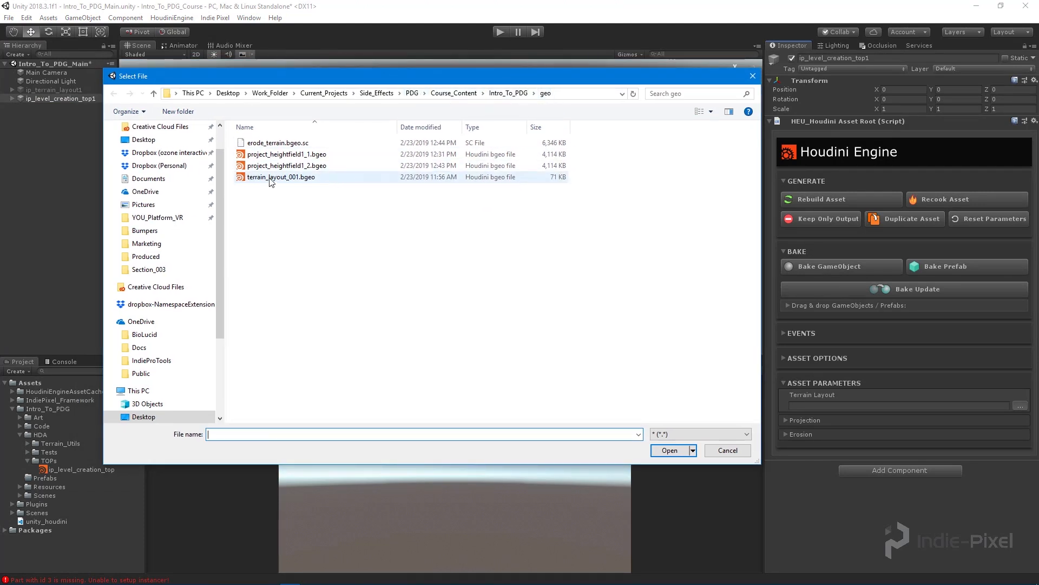
left_click(669, 451)
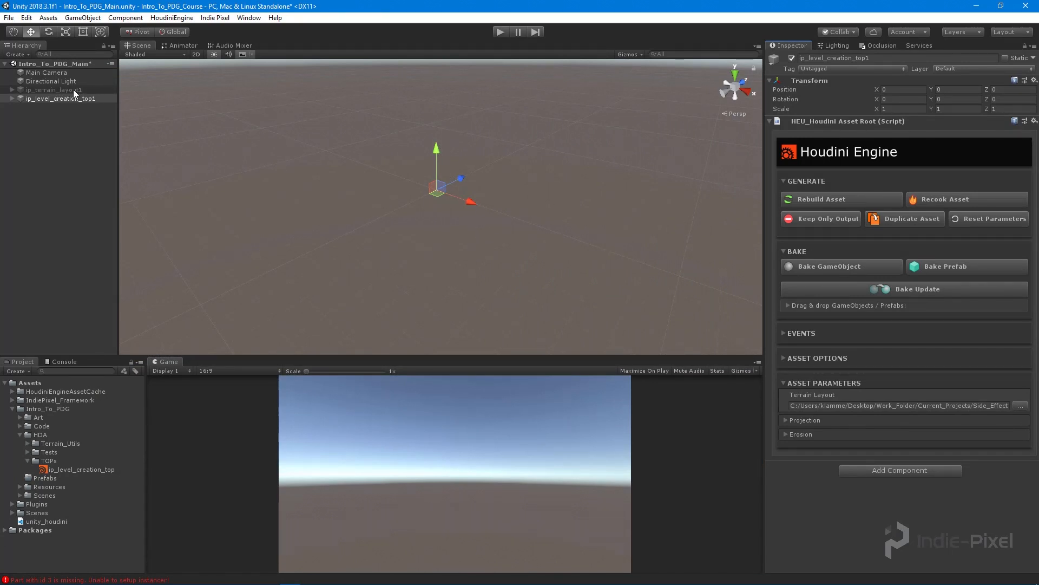
Step: Expand and collapse the Projection and Erosion groups to confirm they fold under Terrain Layout
left_click(787, 433)
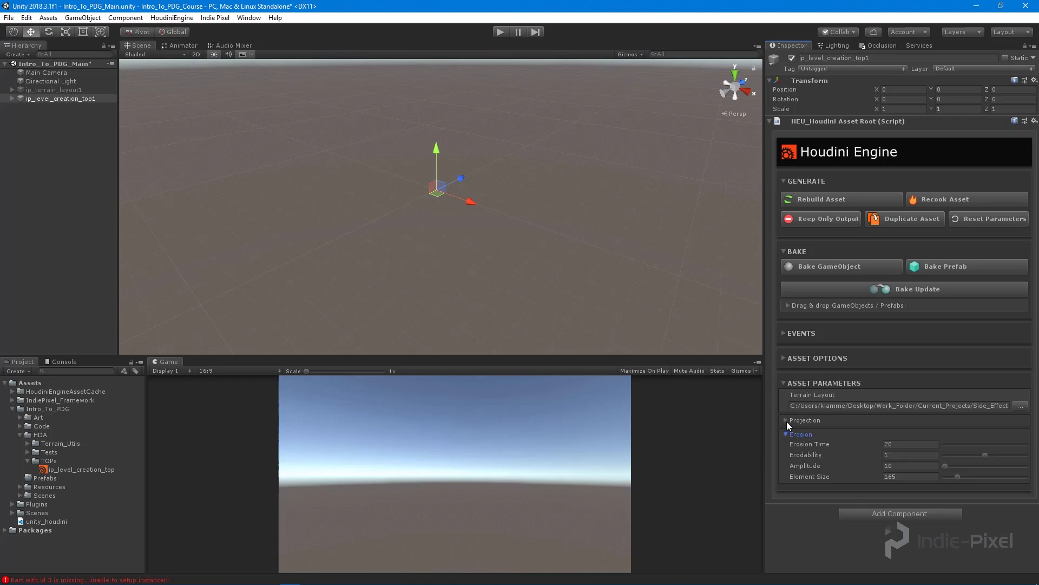
left_click(786, 420)
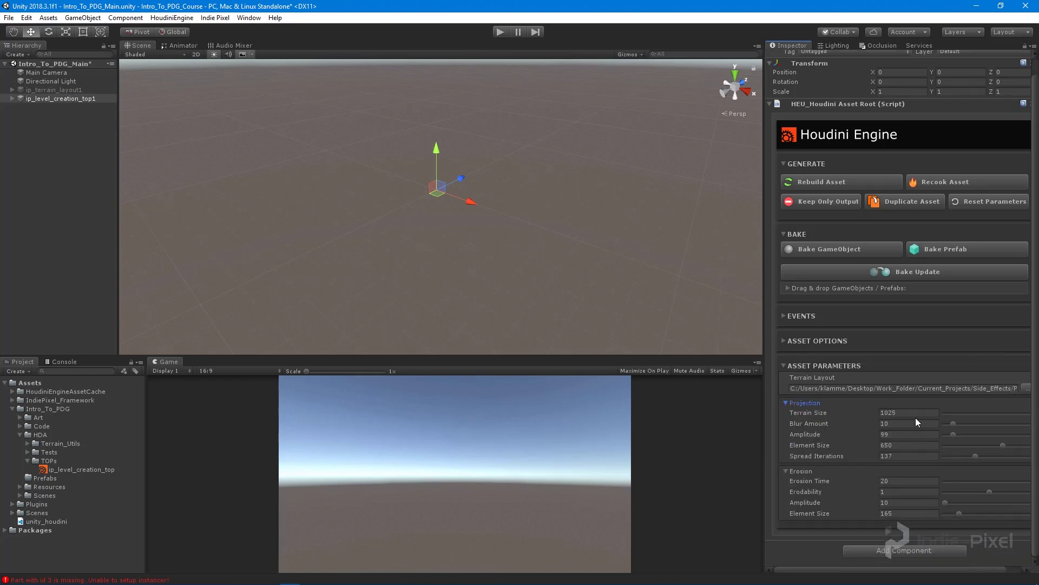
mouse_move(941, 410)
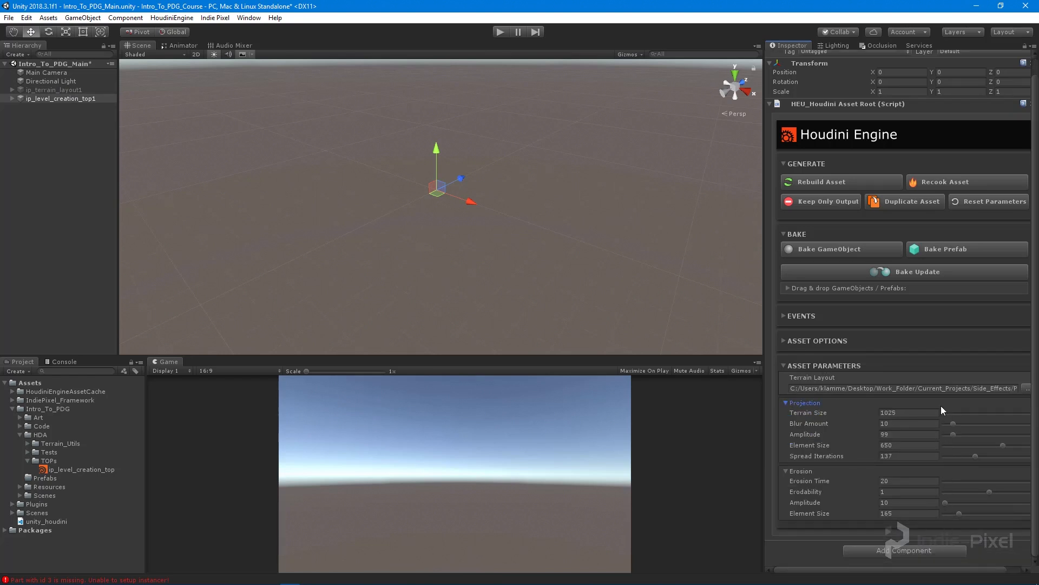
left_click(787, 403)
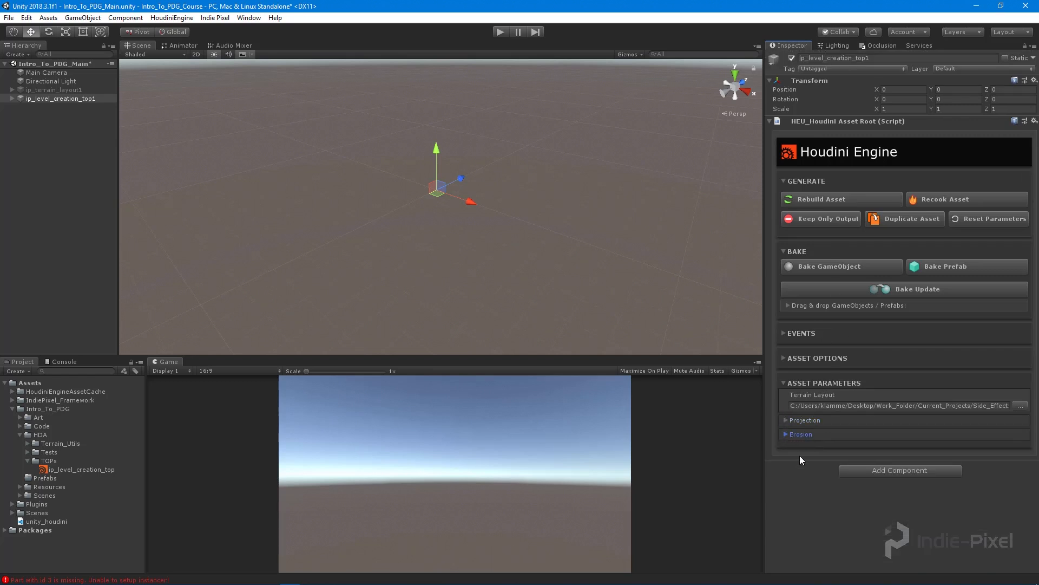
left_click(804, 420)
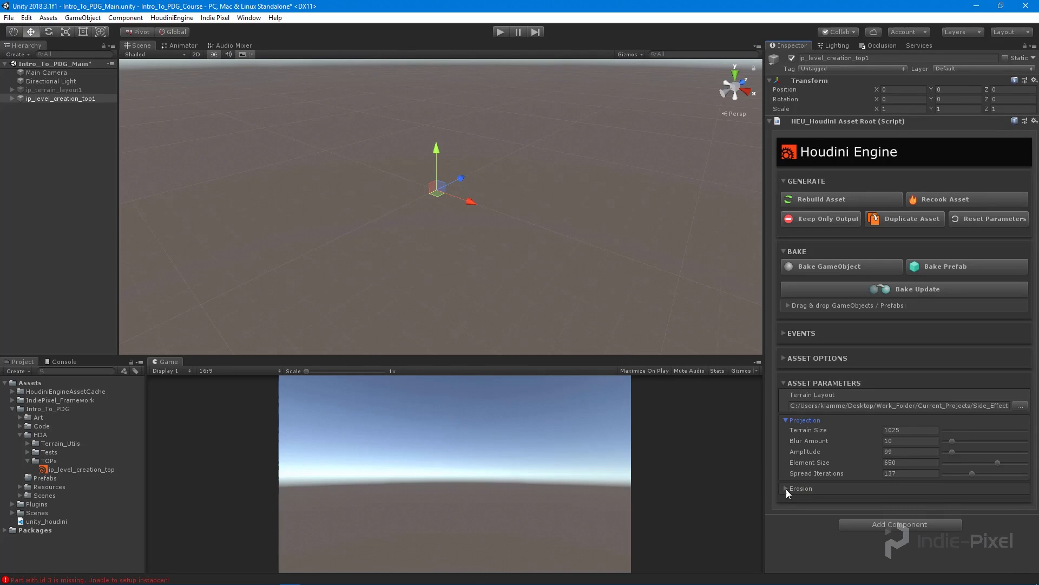
left_click(801, 488)
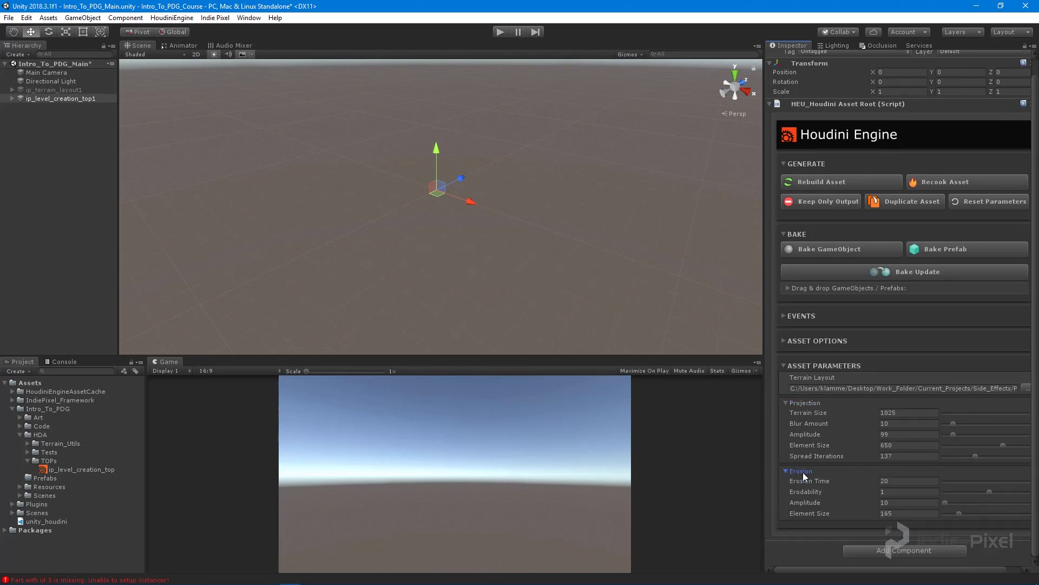
left_click(786, 471)
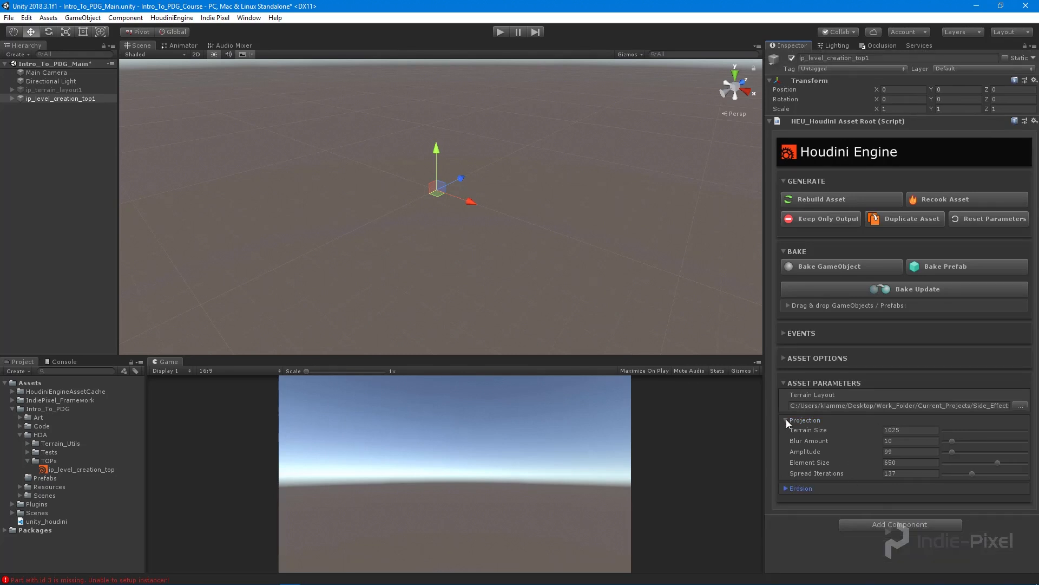
left_click(786, 420)
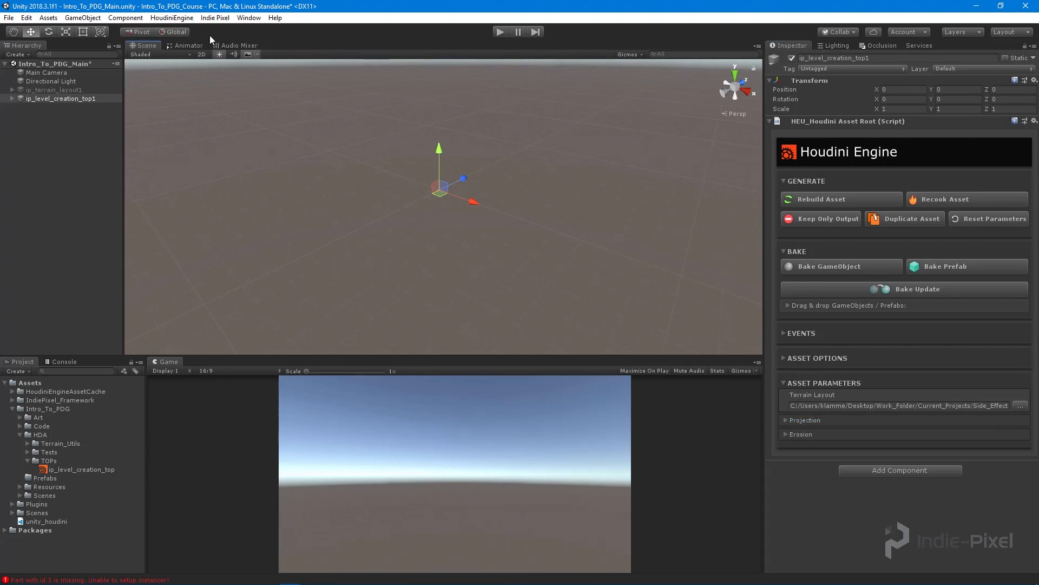
left_click(61, 98)
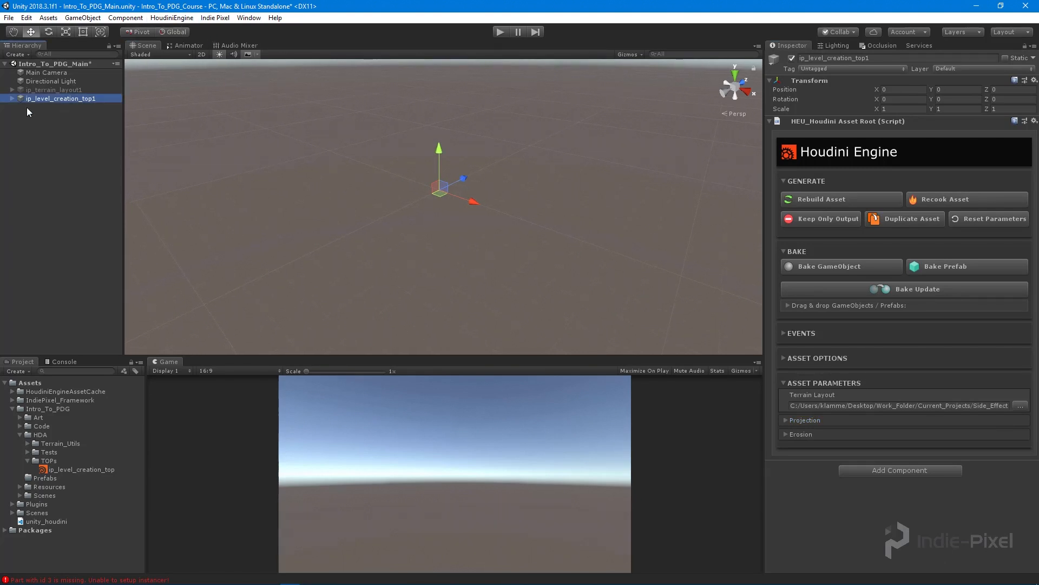
Step: Create a PDG Asset Link for the asset with erode_terrain as its TOP node
left_click(171, 18)
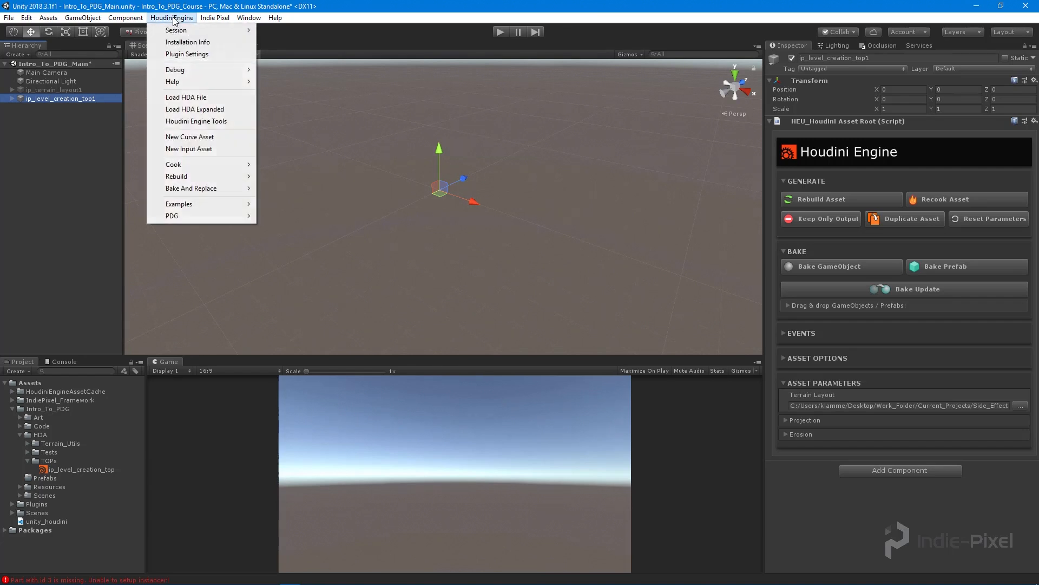
mouse_move(201, 215)
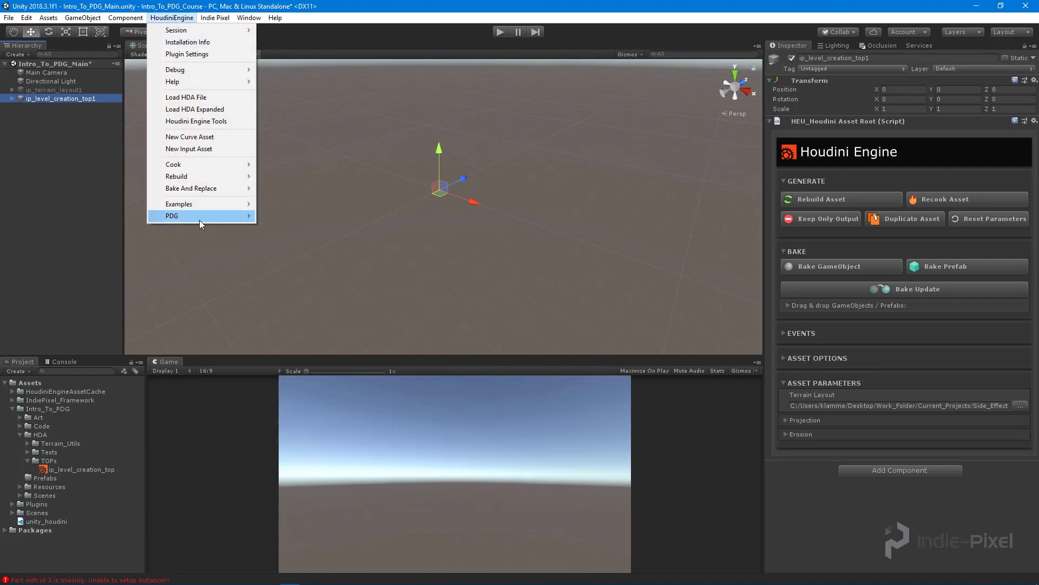
mouse_move(172, 215)
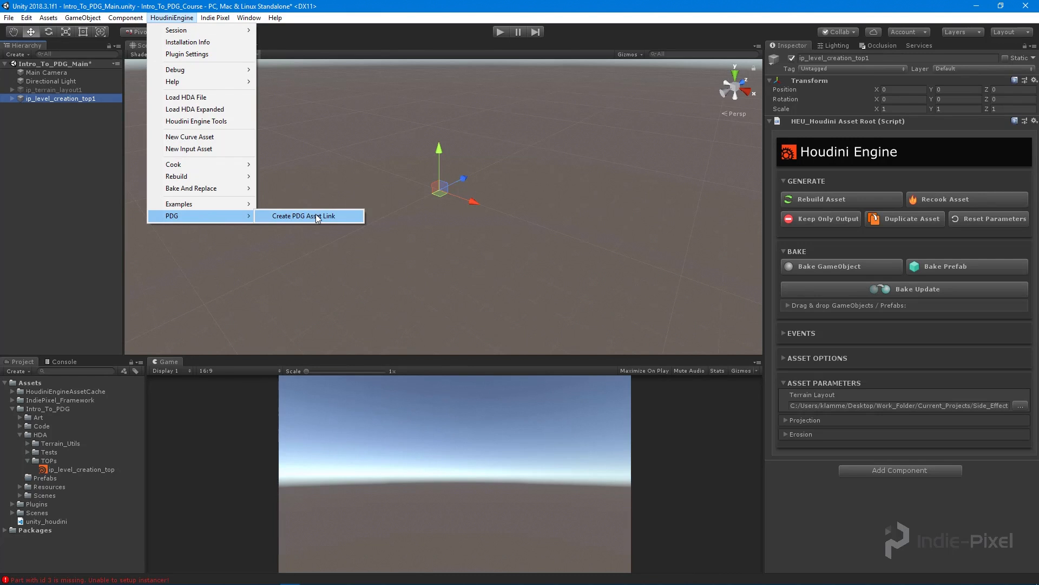
left_click(304, 215)
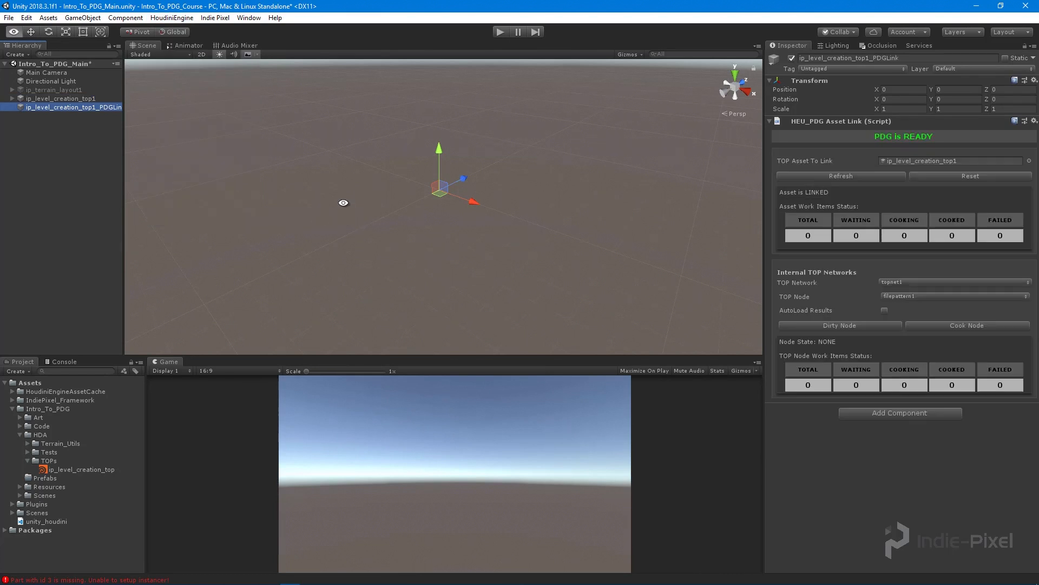
left_click(953, 295)
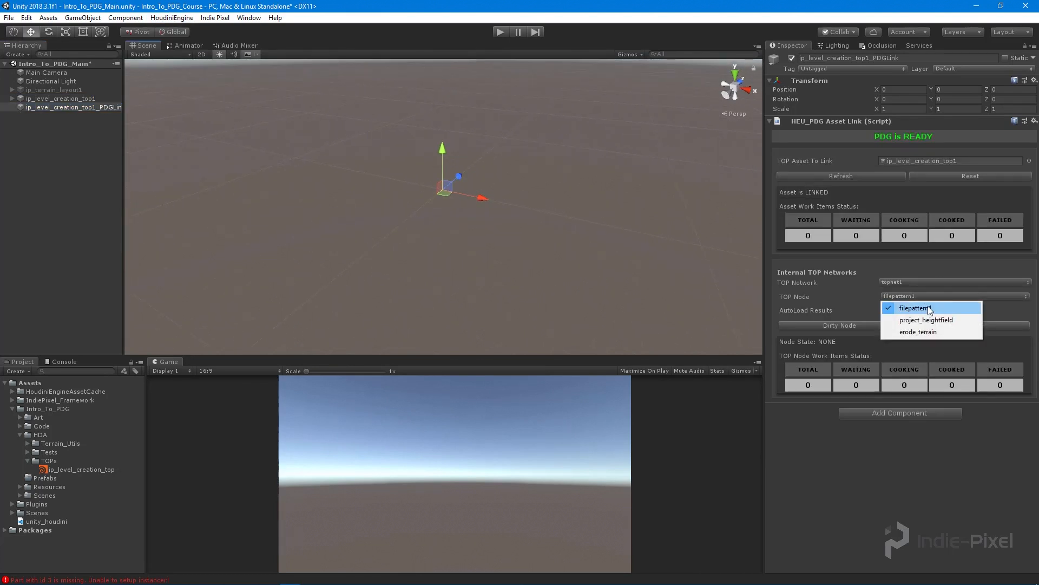
mouse_move(926, 320)
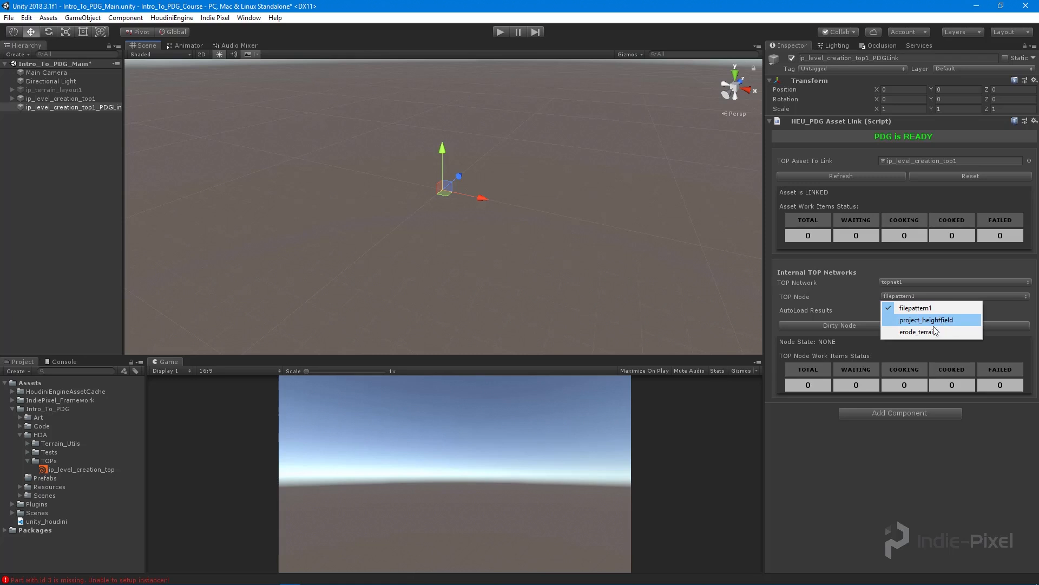
mouse_move(936, 331)
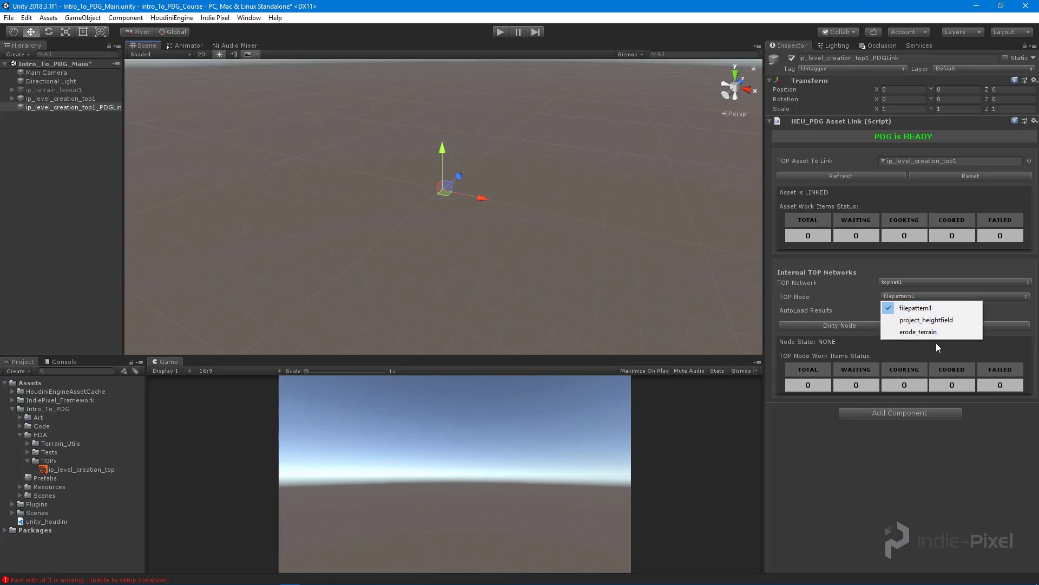
mouse_move(915, 324)
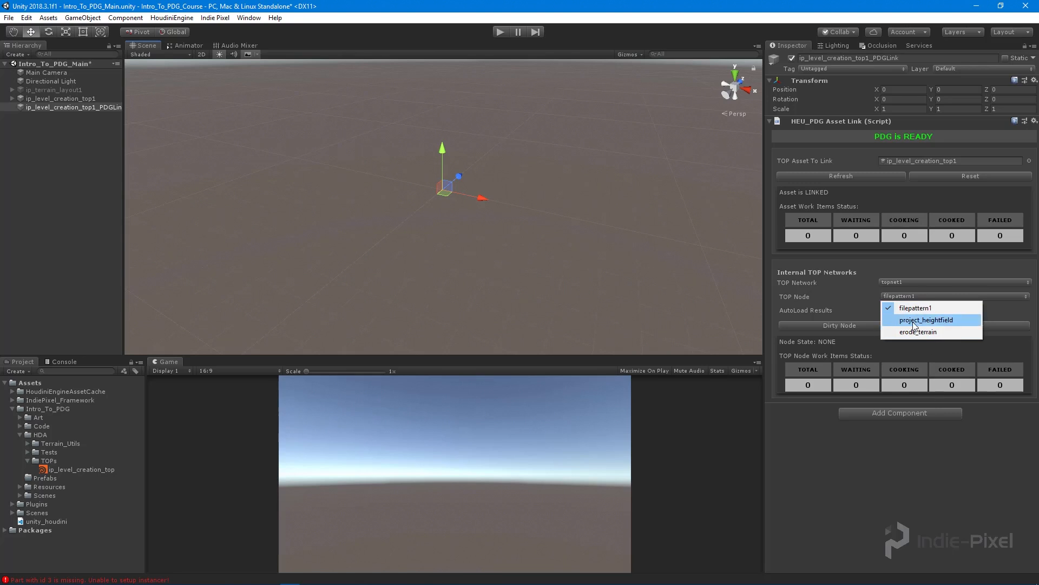
left_click(917, 332)
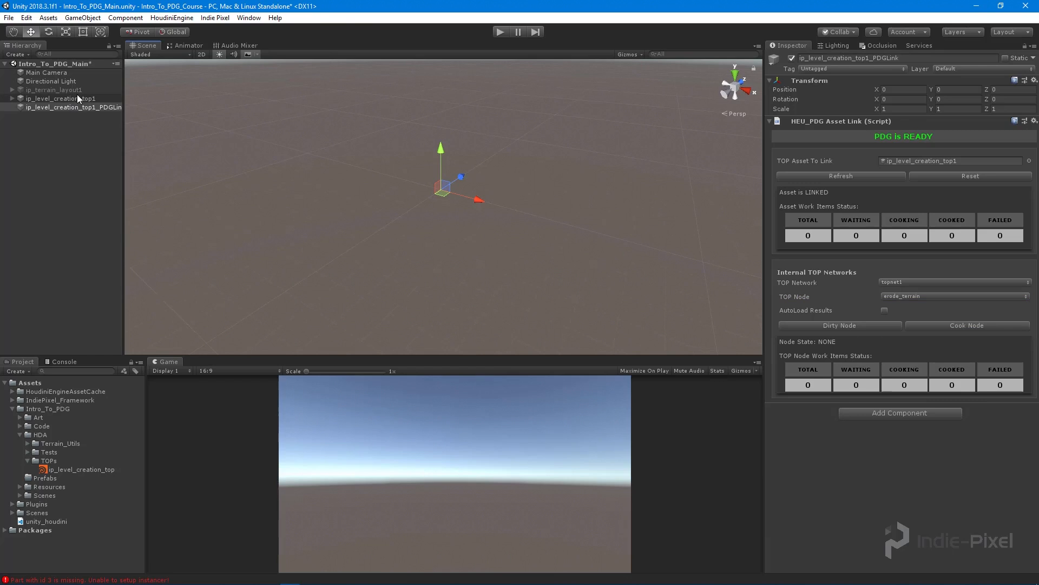
left_click(60, 99)
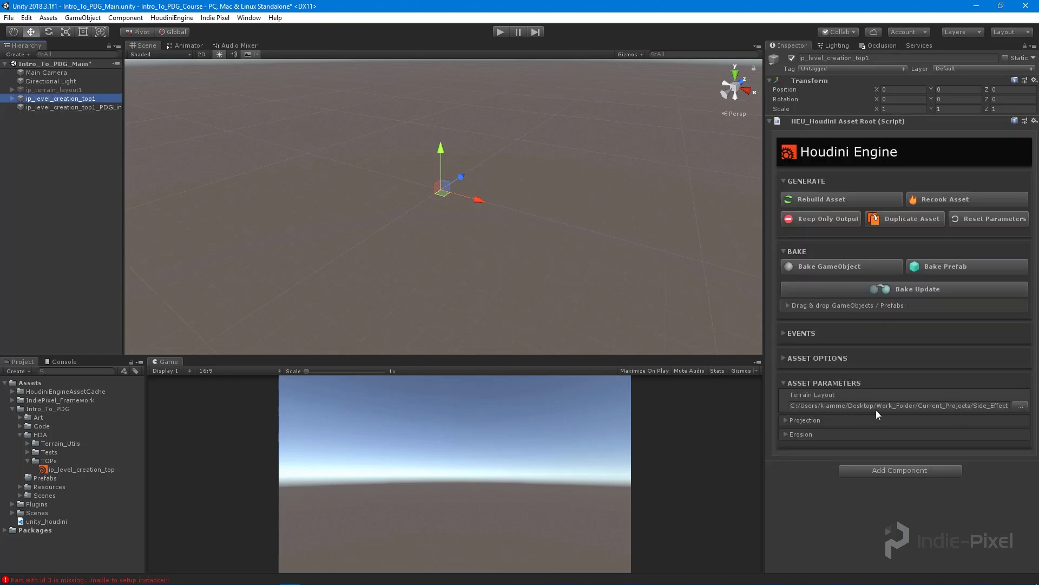
mouse_move(792, 424)
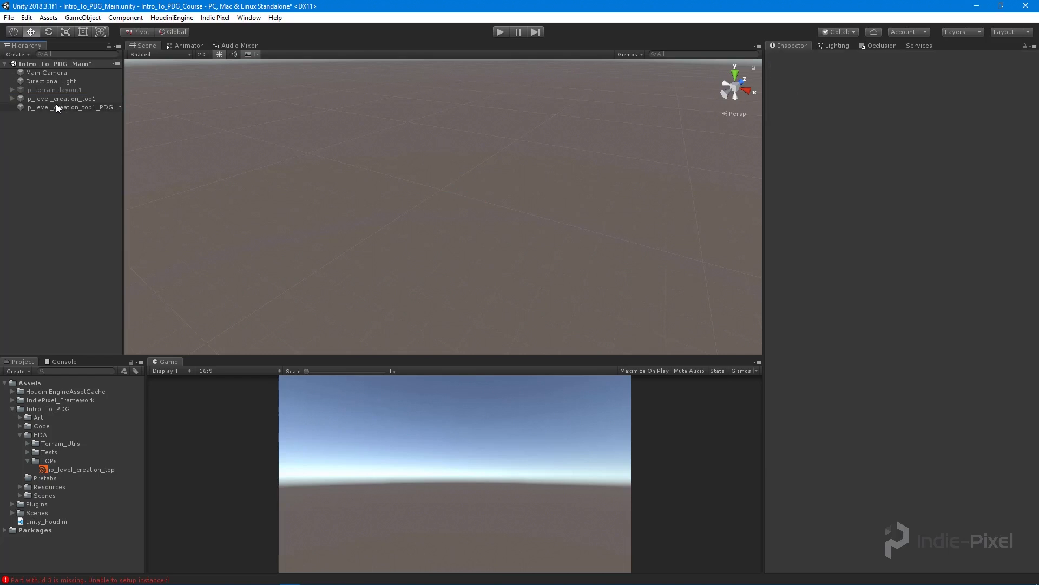
left_click(73, 107)
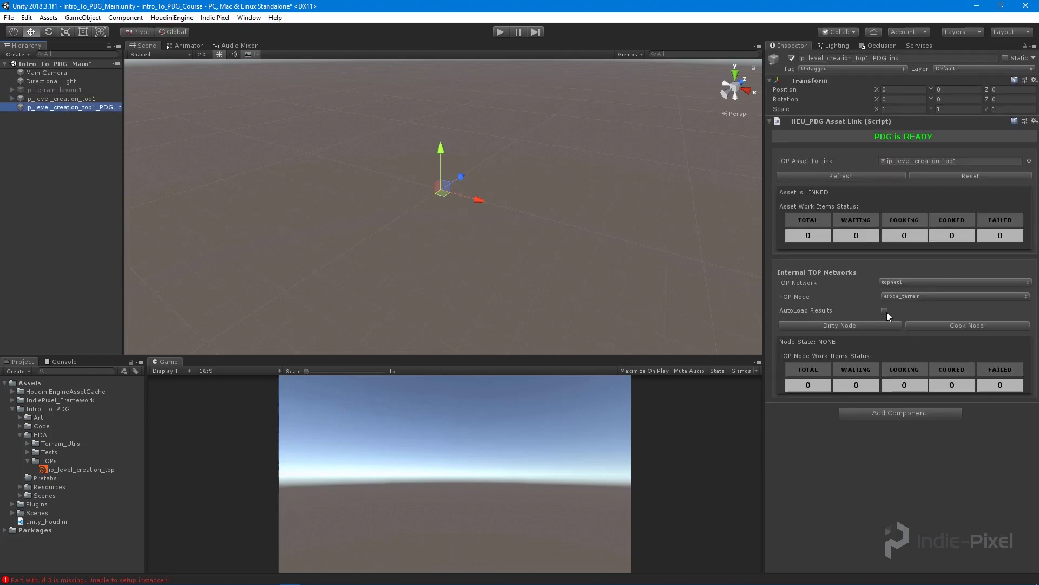
Step: Set the link's TOP node to erode_terrain with AutoLoad Results ticked, then switch to Houdini
left_click(953, 297)
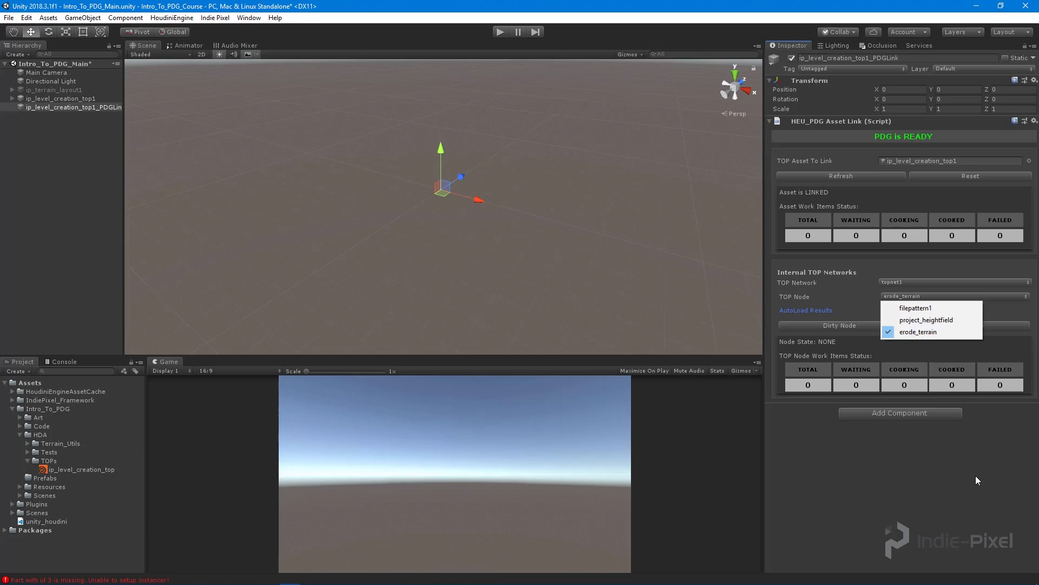
left_click(967, 325)
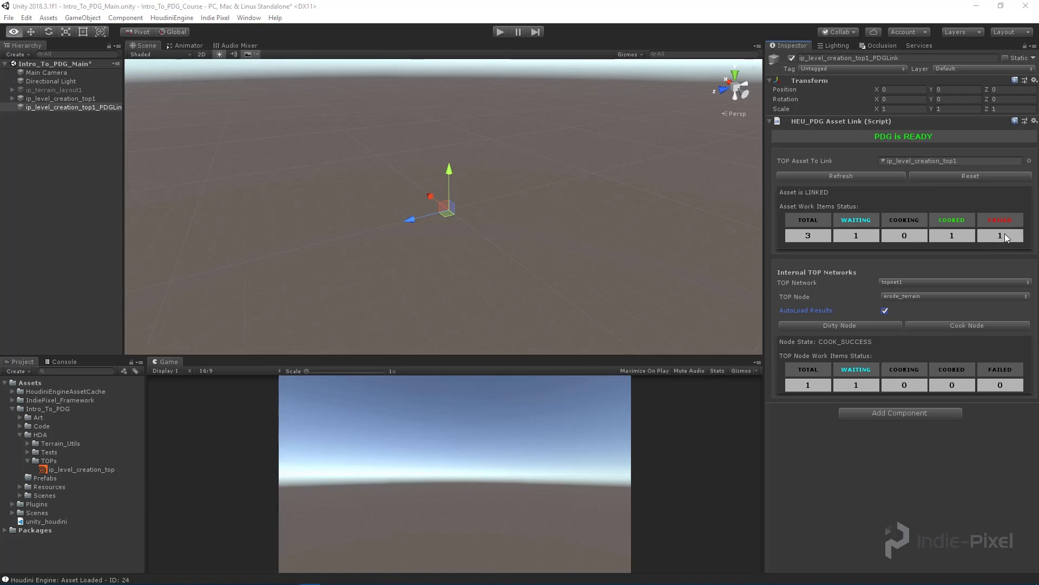
mouse_move(947, 279)
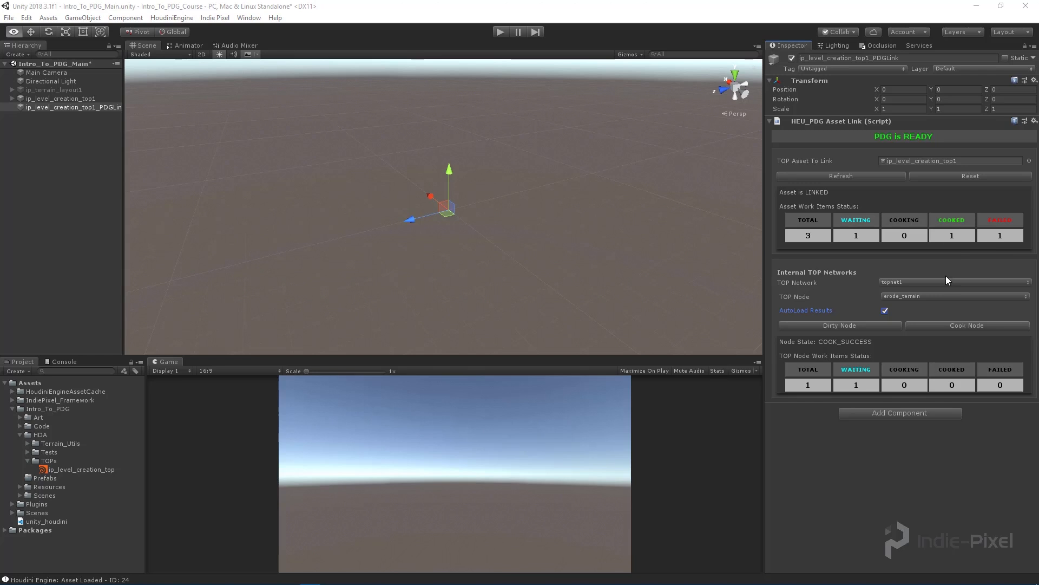
left_click(953, 296)
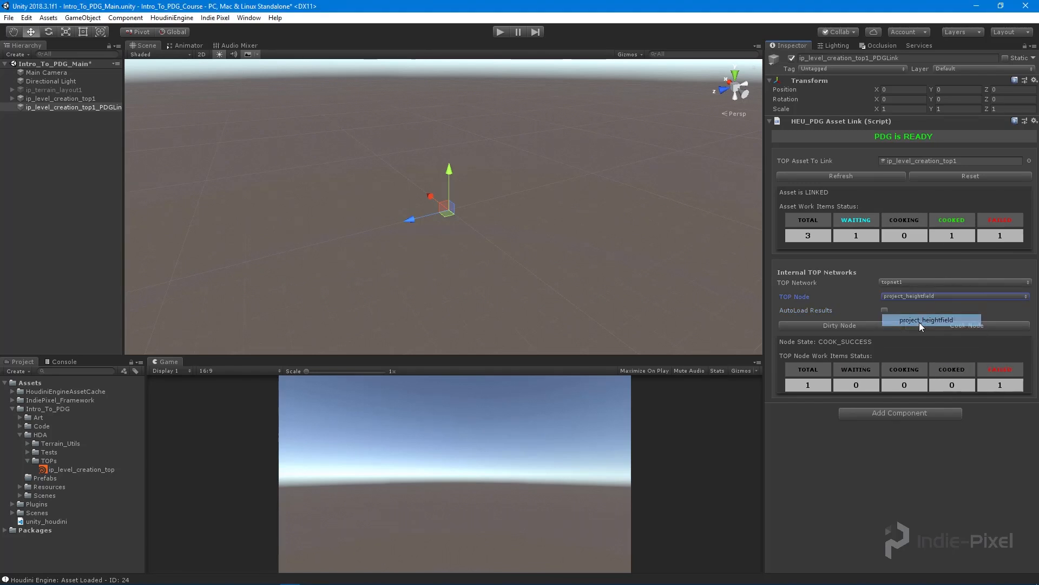
left_click(953, 295)
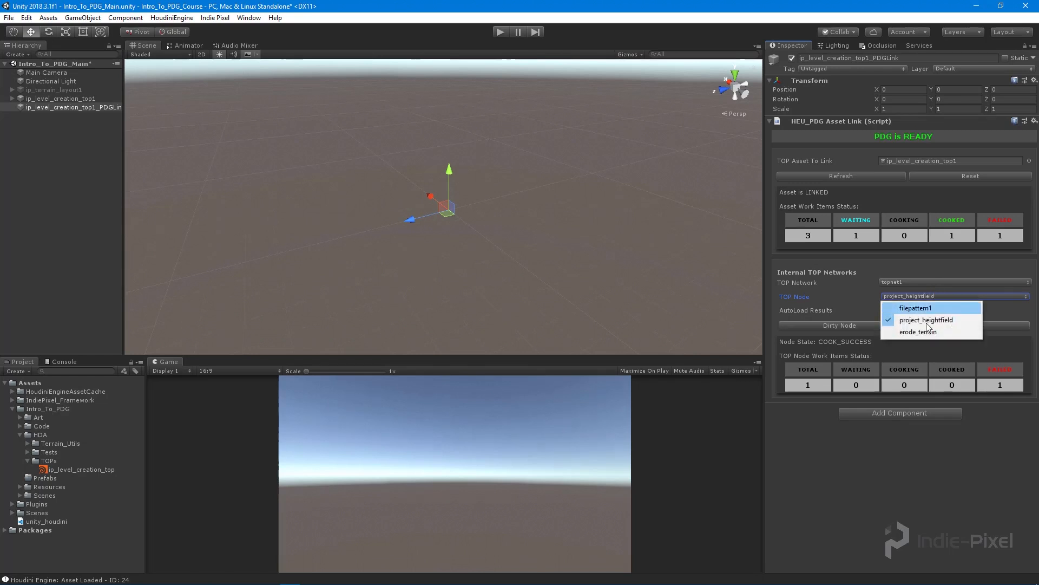
left_click(917, 331)
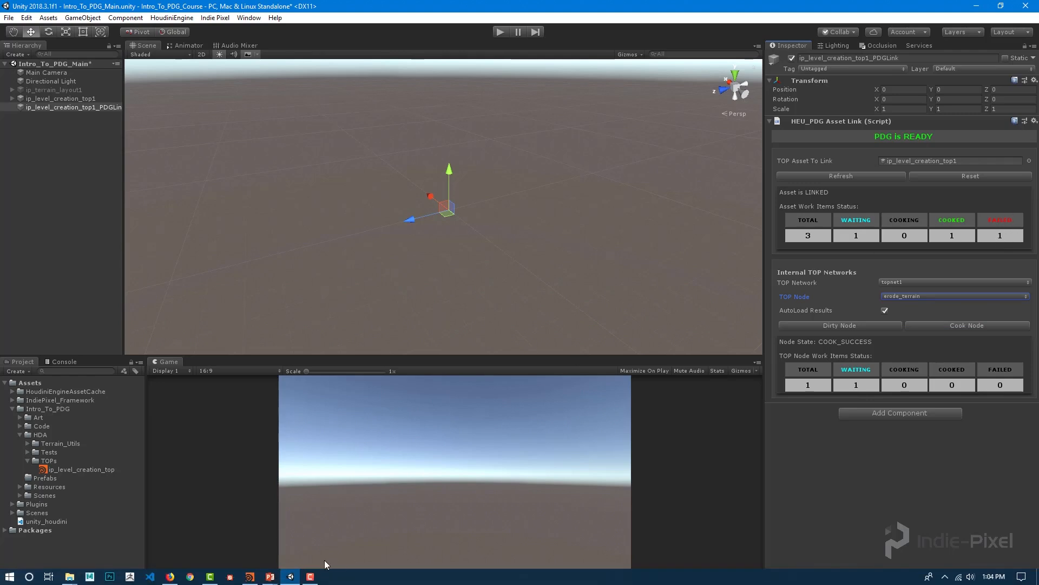
left_click(288, 575)
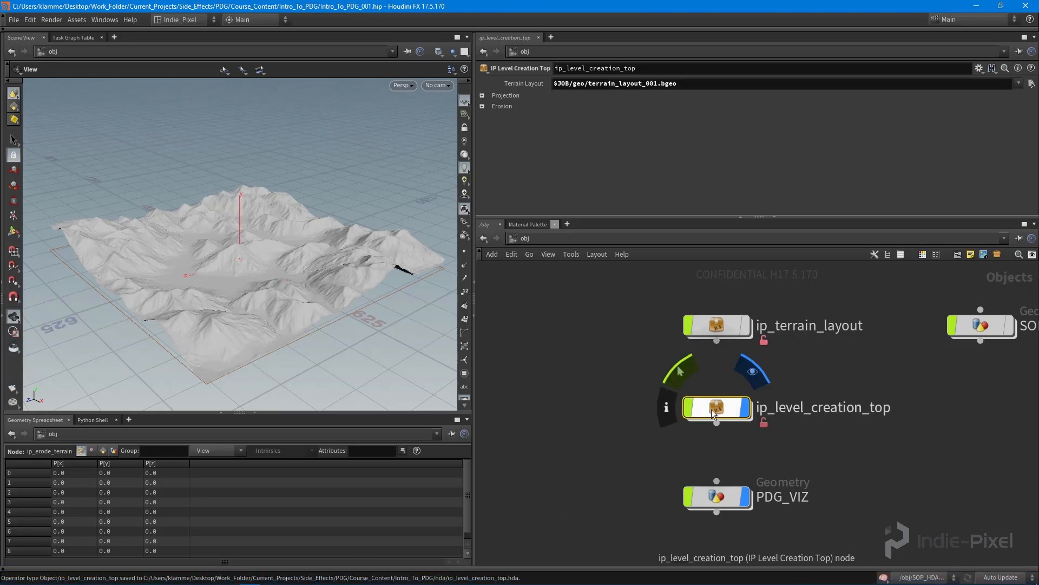
Step: Enter ip_level_creation_top's task network and select project_heightfield to view its HDA File path
double_click(716, 406)
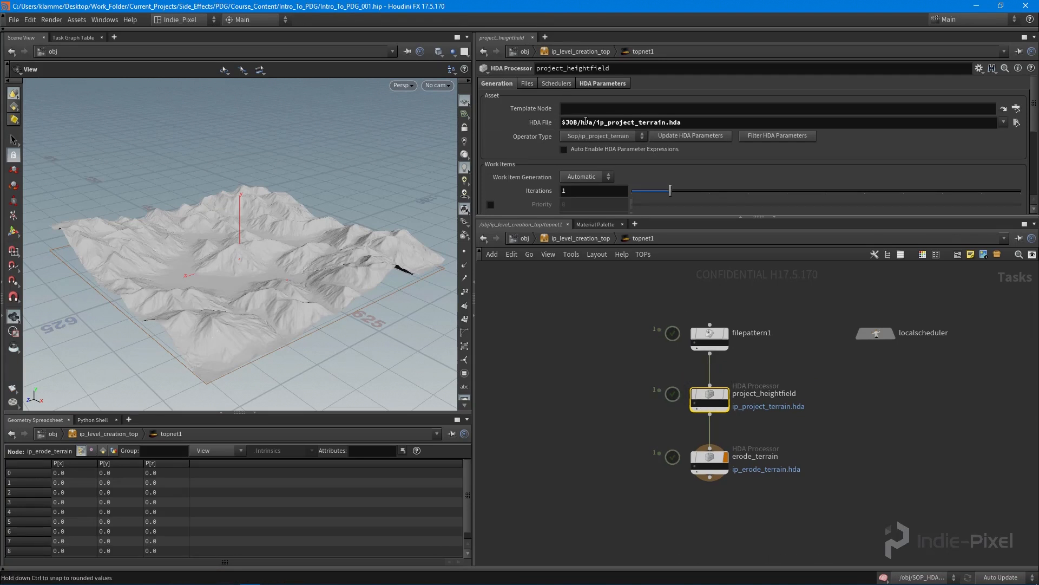
left_click(630, 122)
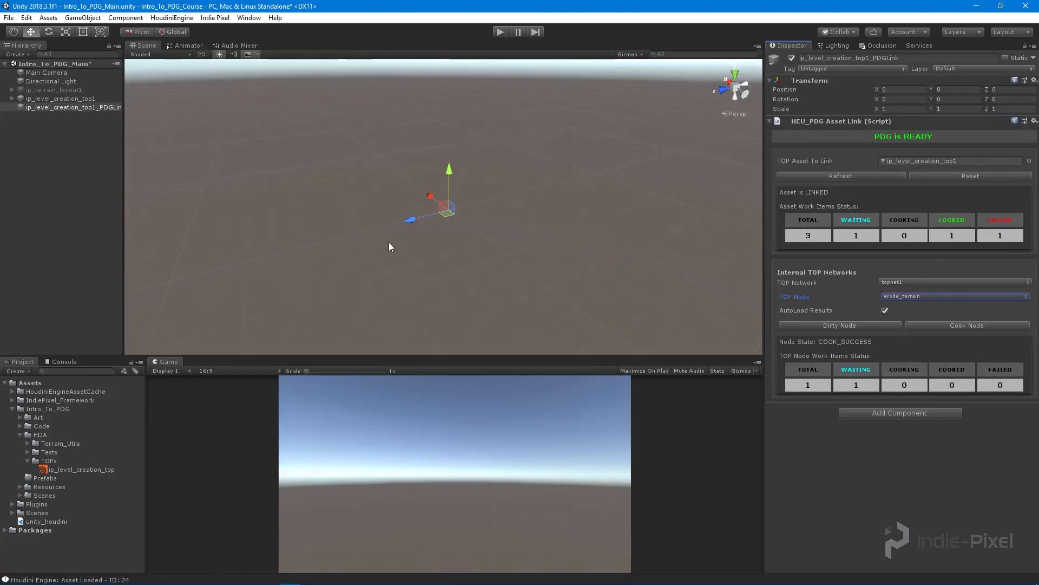
left_click(172, 17)
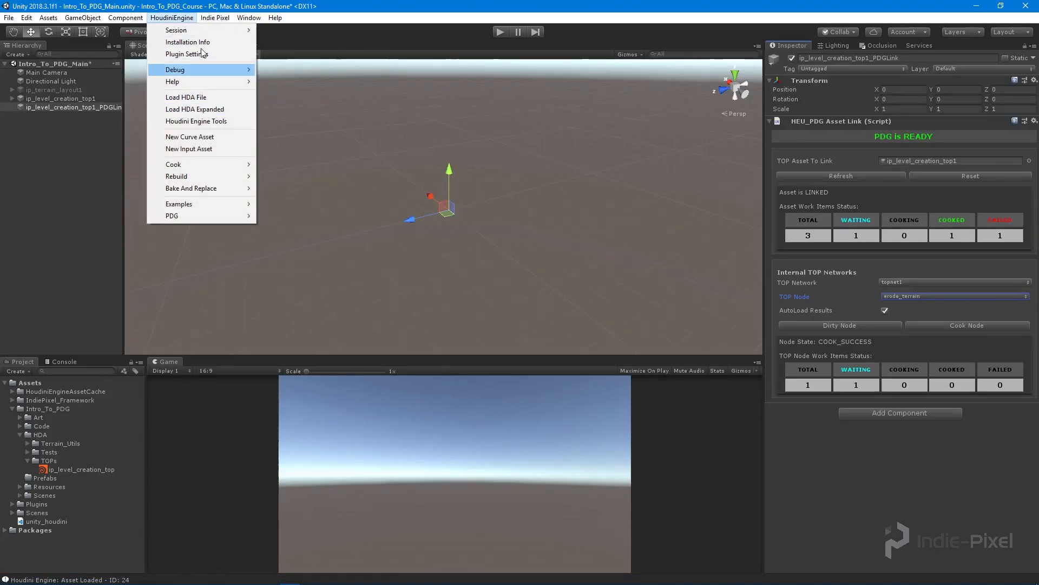
Step: Open the Houdini Engine Plugin Settings showing the HEU_ENVPATH_JOB environment mapping
left_click(186, 54)
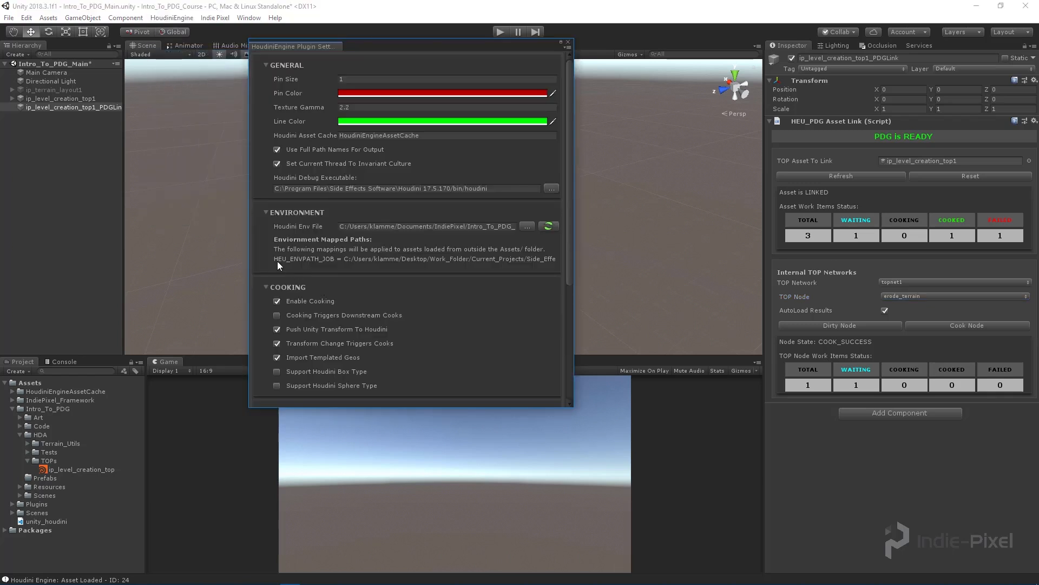
mouse_move(326, 267)
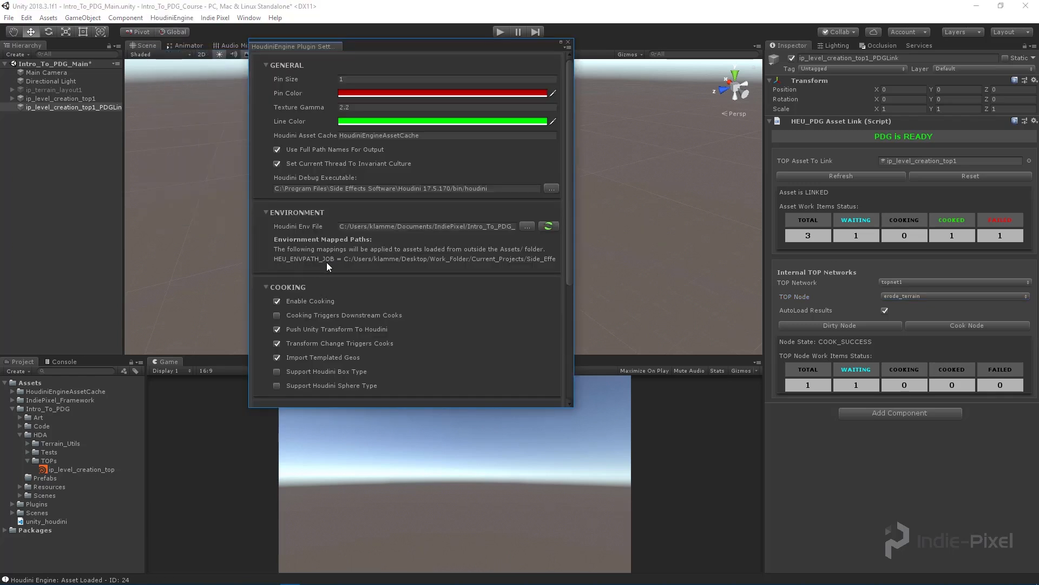
left_click(569, 42)
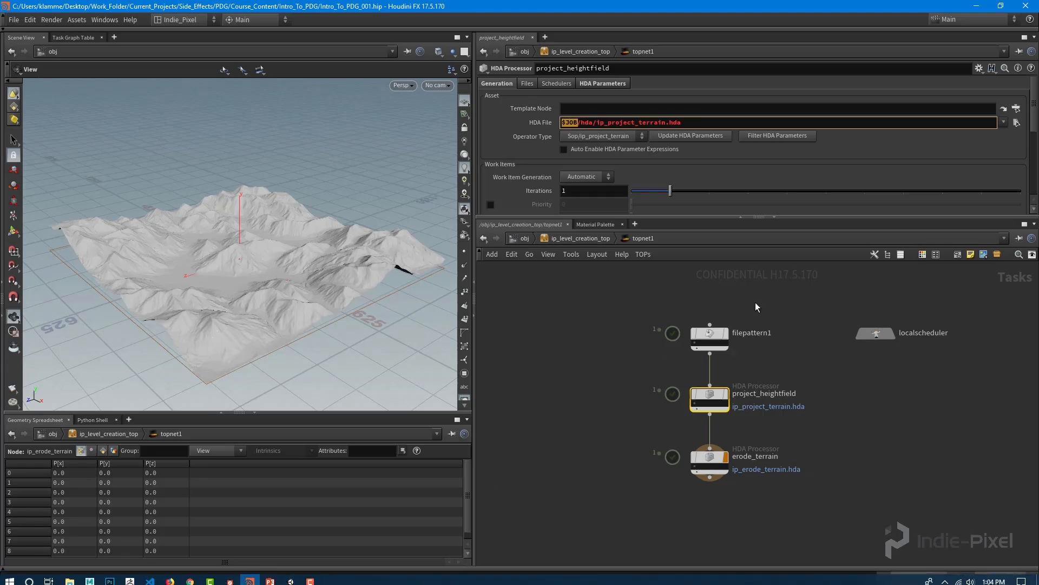
Step: Check localscheduler's Working Directory and change project_heightfield's HDA File path from $JOB to $PDG_DIR
left_click(875, 333)
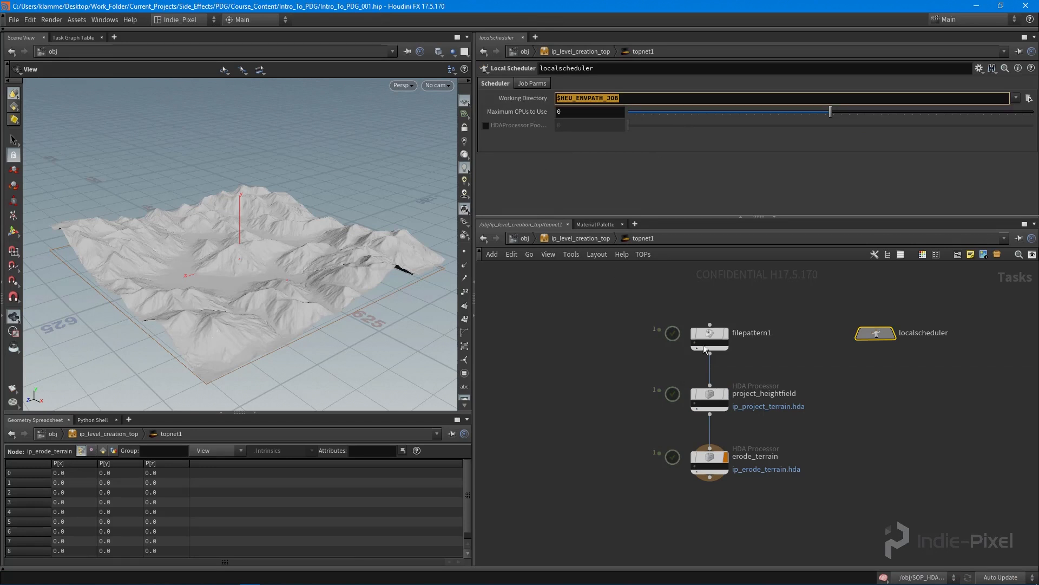
left_click(709, 398)
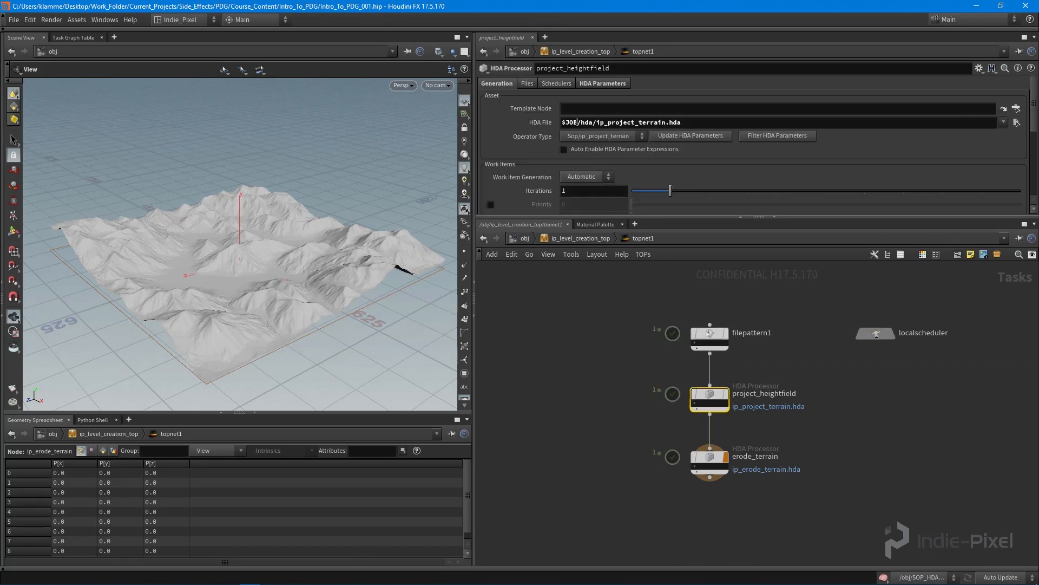
left_click(616, 122)
type("PDG_DIR")
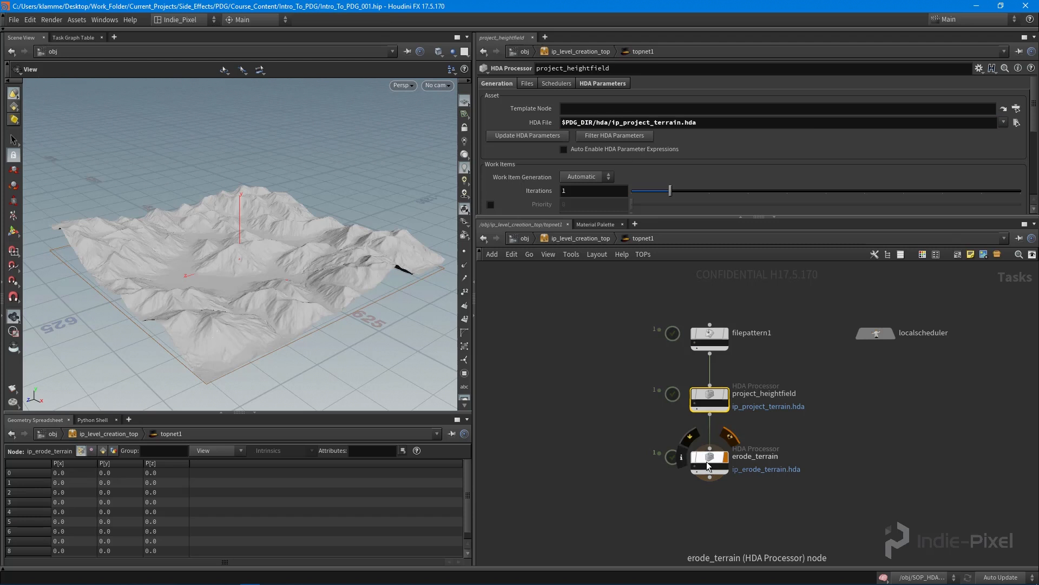
Step: Select erode_terrain and return up to the /obj level
left_click(708, 455)
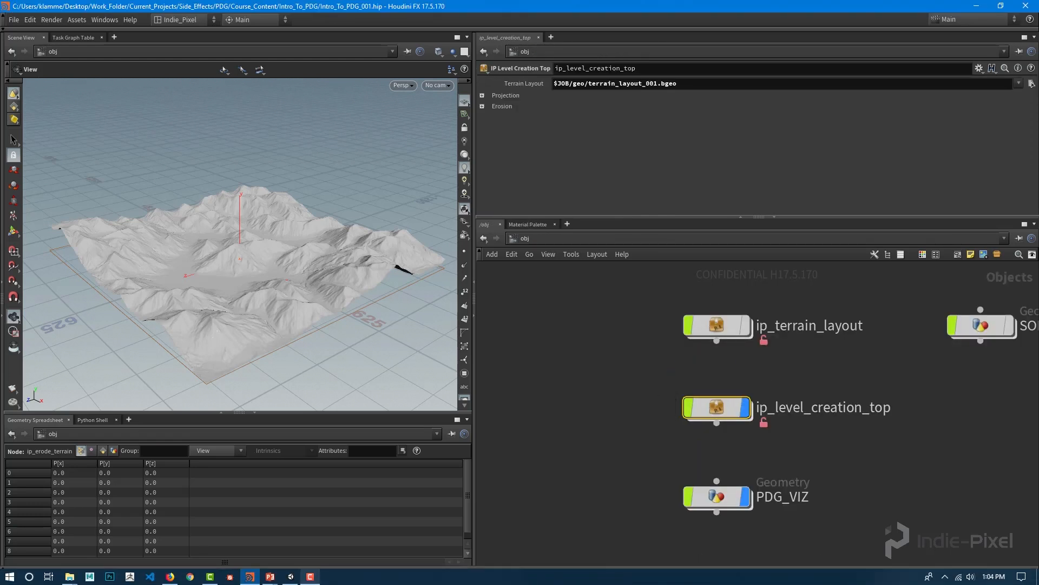
left_click(289, 575)
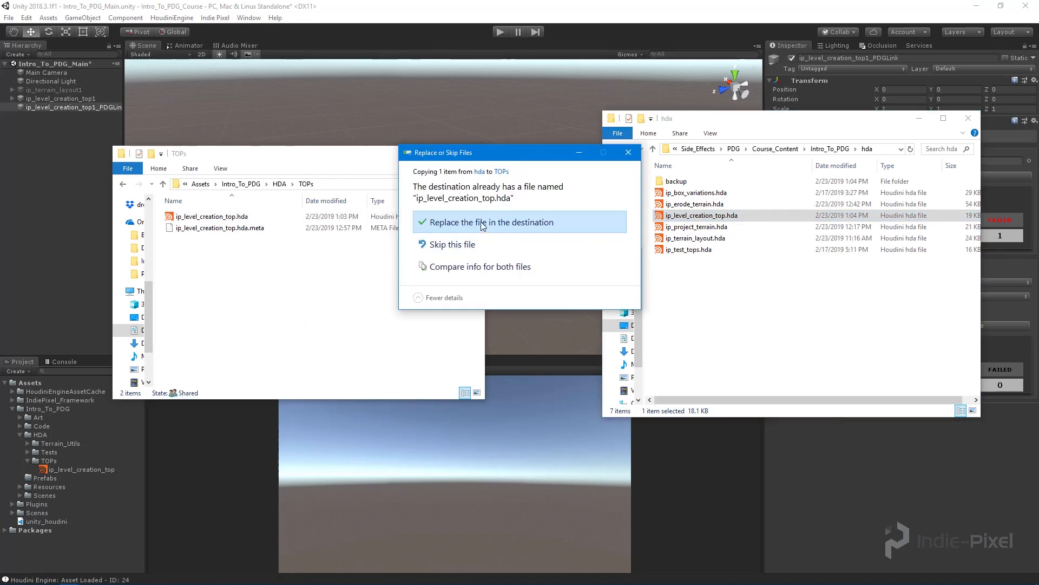
Step: Replace the older ip_level_creation_top.hda in the TOPs folder, then view the asset and PDG link in Unity
left_click(491, 222)
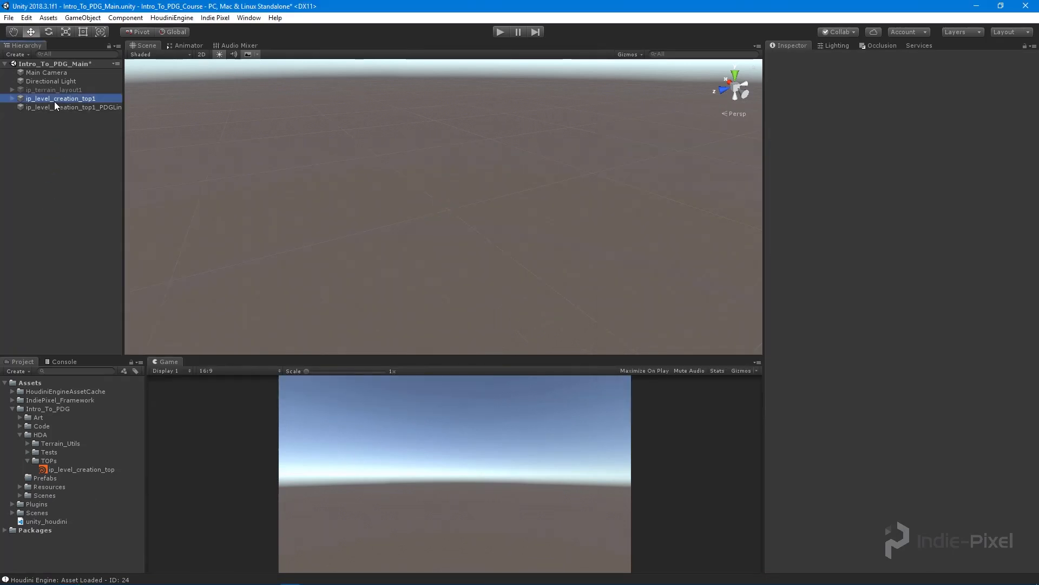
left_click(60, 99)
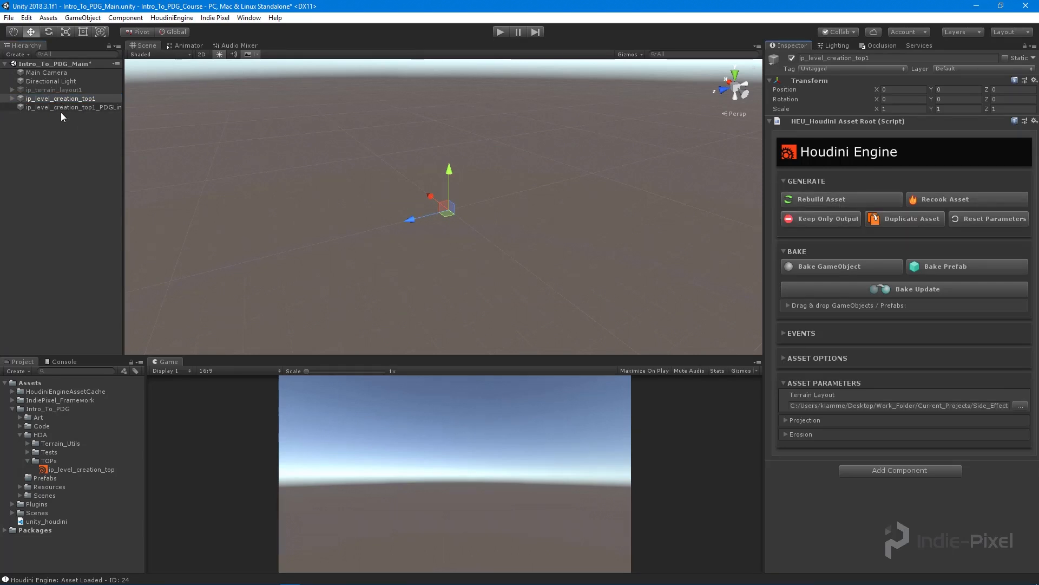
left_click(73, 107)
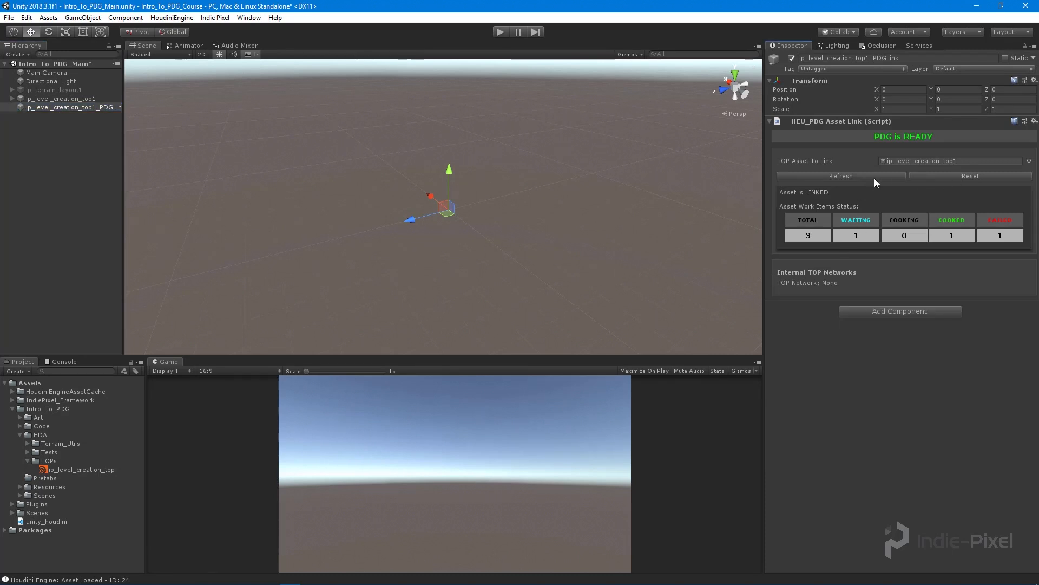
Step: Refresh the PDG link, track erode_terrain with AutoLoad Results on, and cook the node
left_click(953, 295)
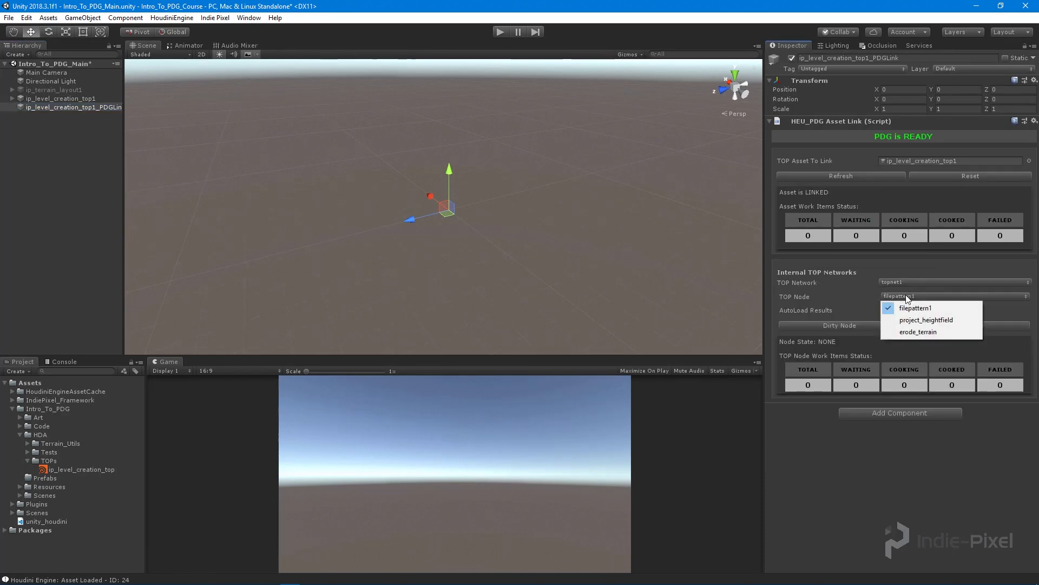
left_click(919, 332)
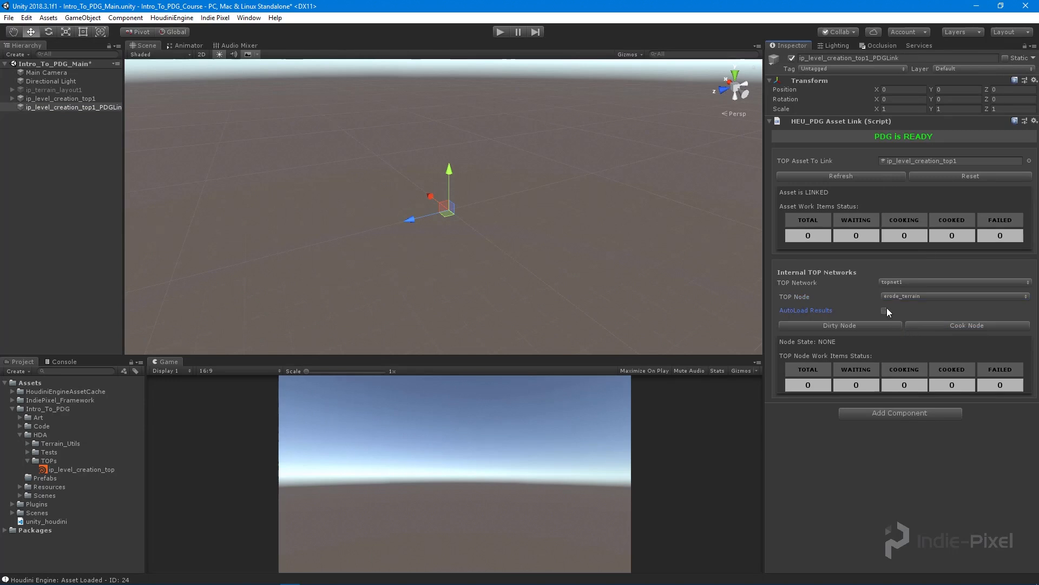
left_click(885, 311)
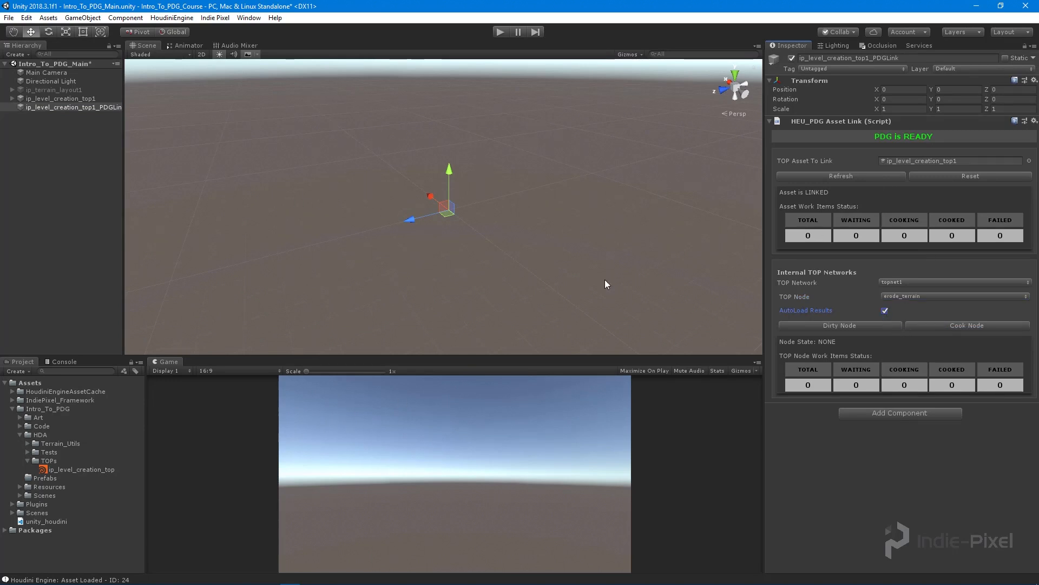
left_click(967, 325)
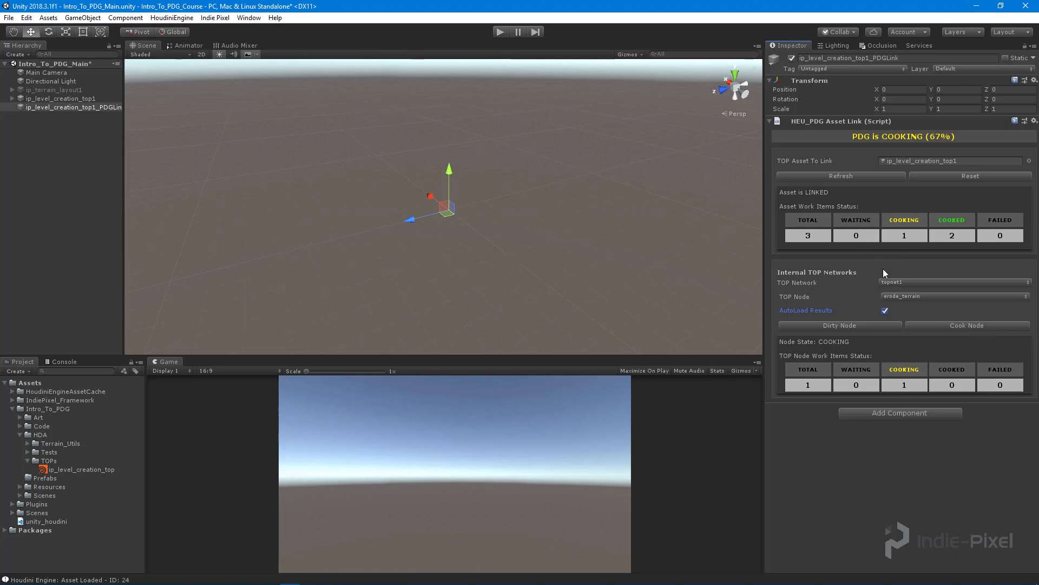
mouse_move(993, 243)
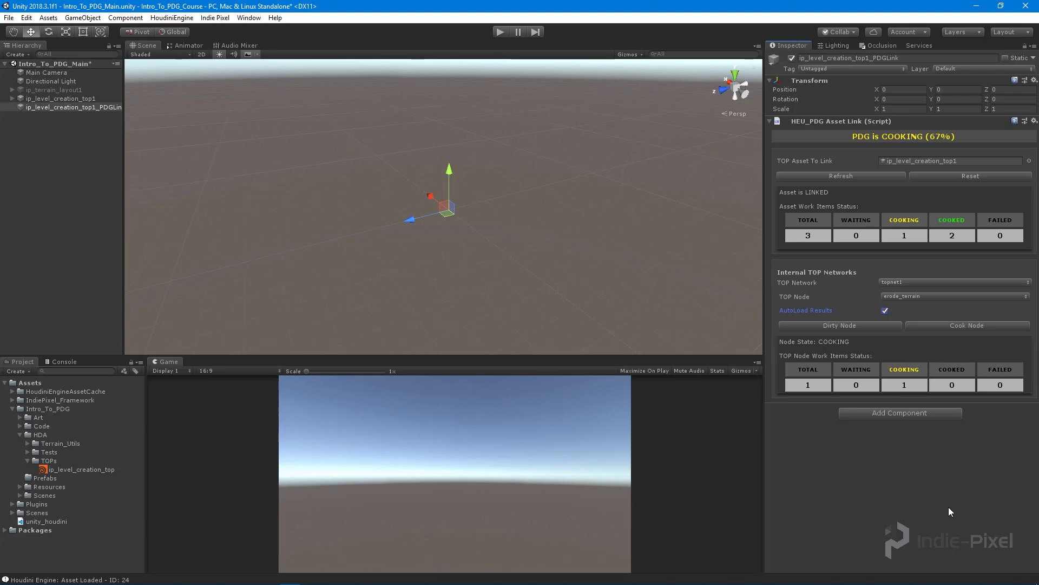
mouse_move(86, 5)
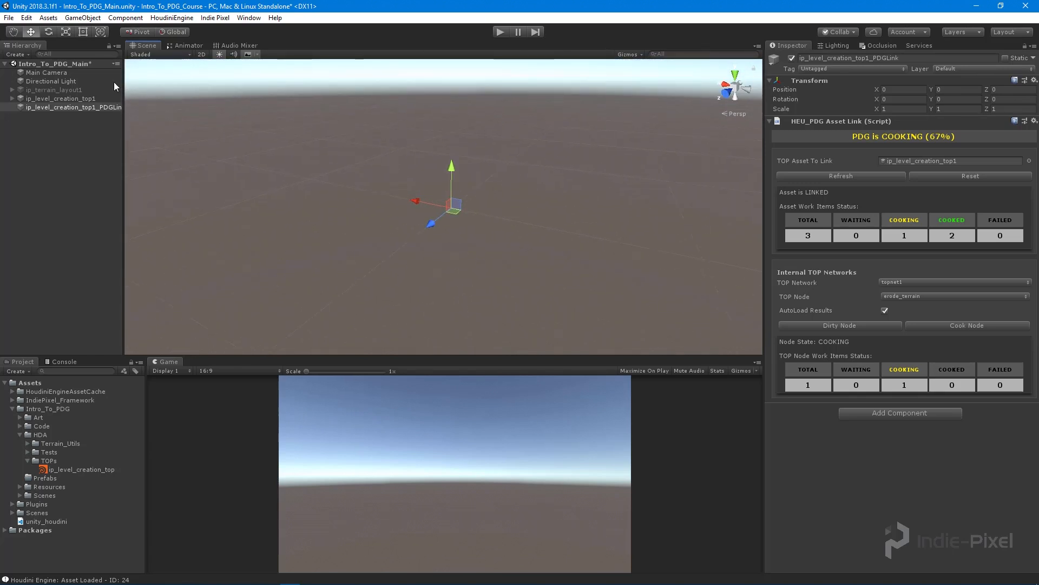
left_click(59, 99)
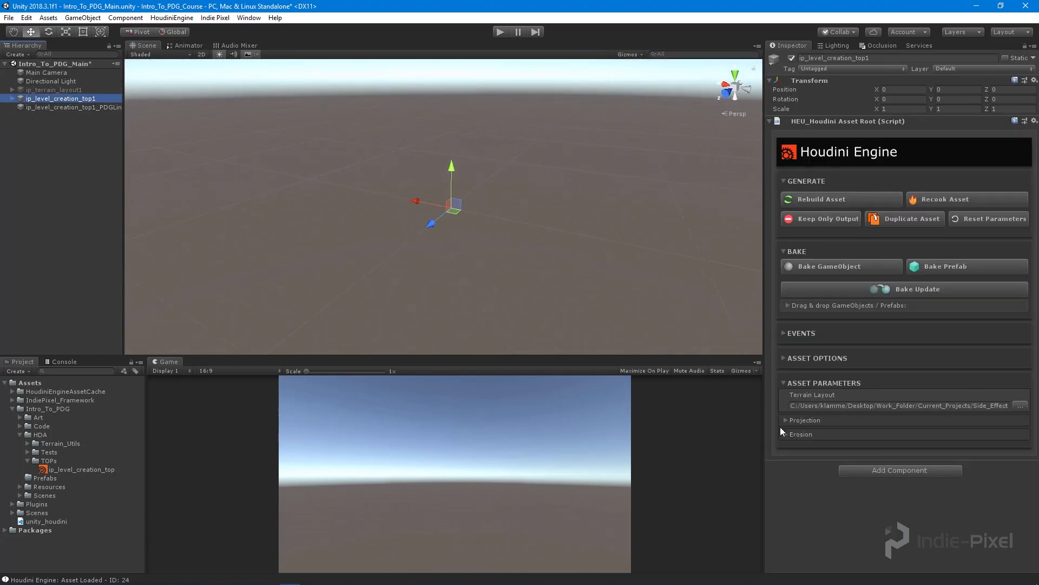
Step: Expand the Erosion parameters on ip_level_creation_top1, then return to the PDG link status once cooked
left_click(802, 433)
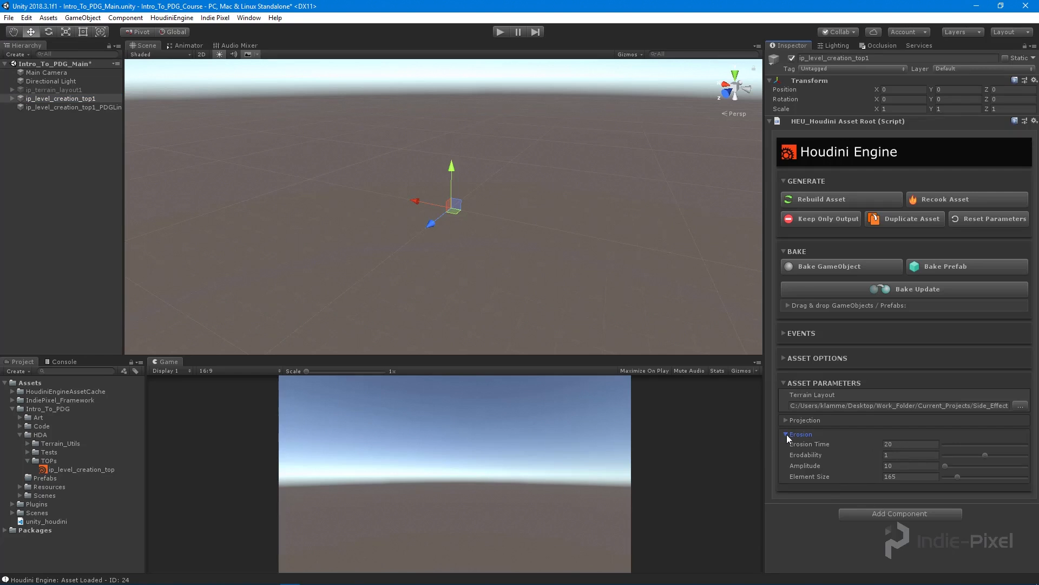
left_click(788, 420)
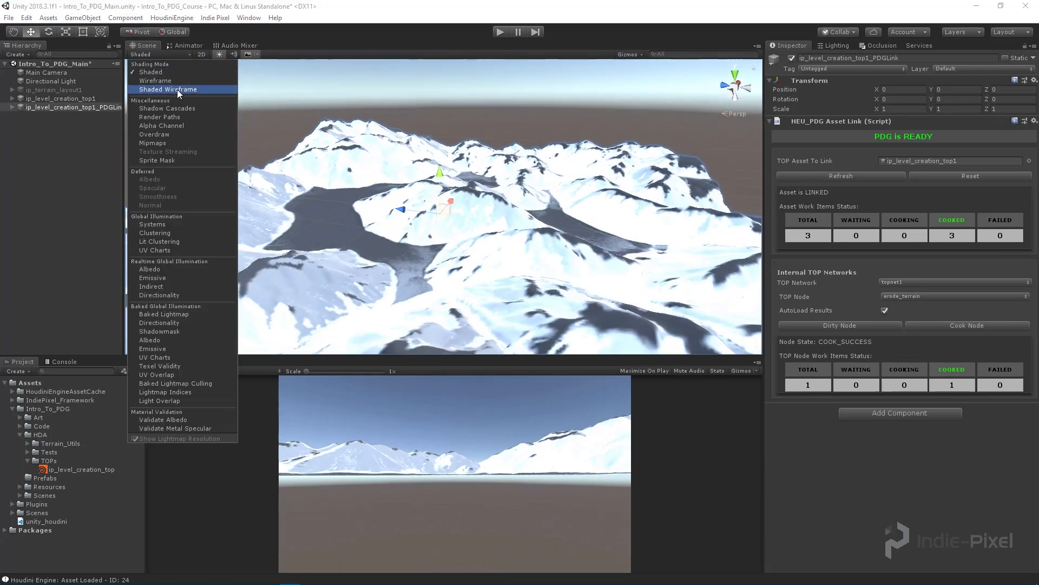
left_click(168, 89)
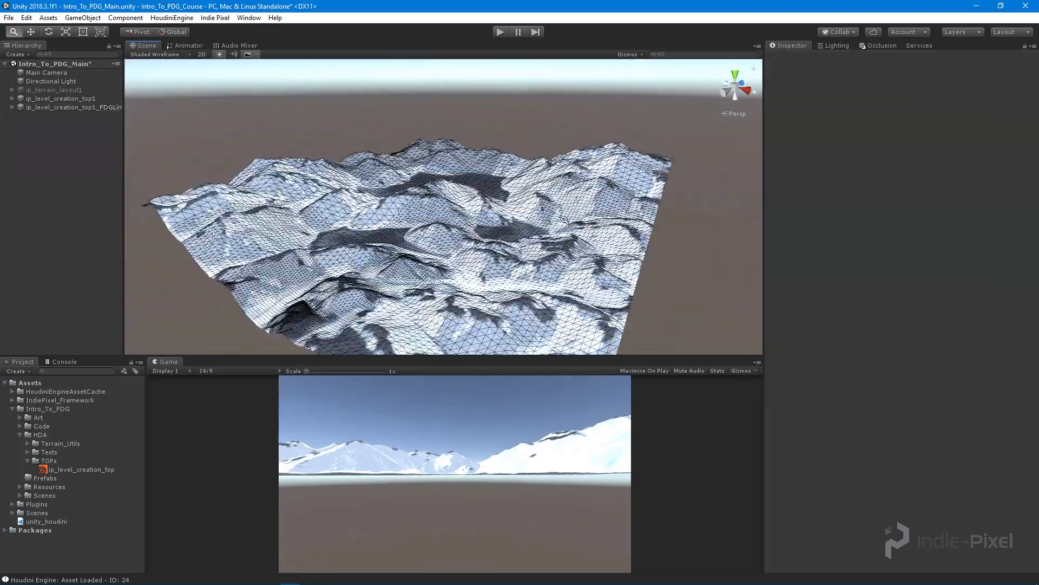
left_click(156, 54)
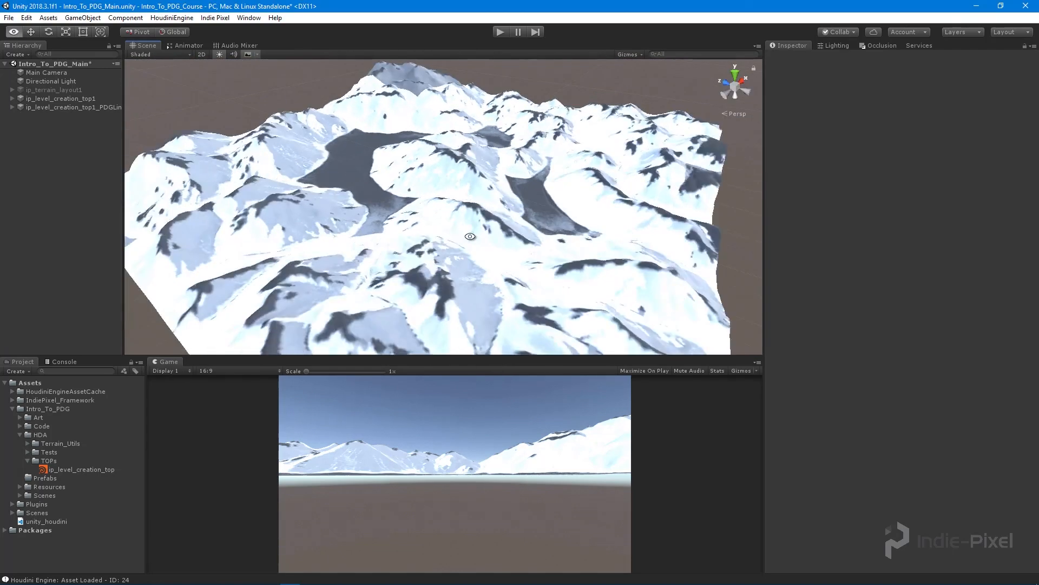
left_click_drag(470, 236, 506, 300)
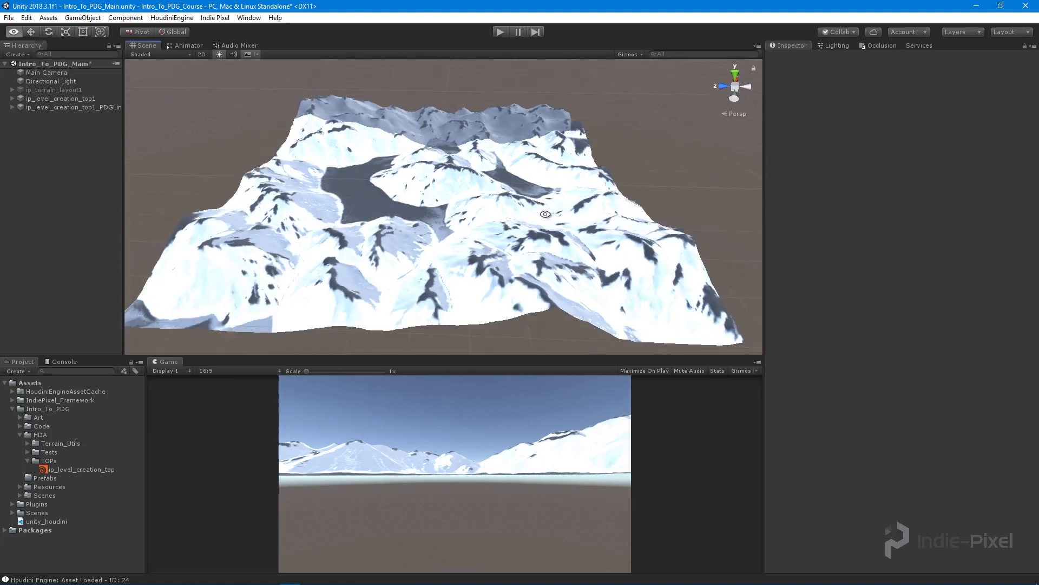
left_click_drag(545, 214, 416, 226)
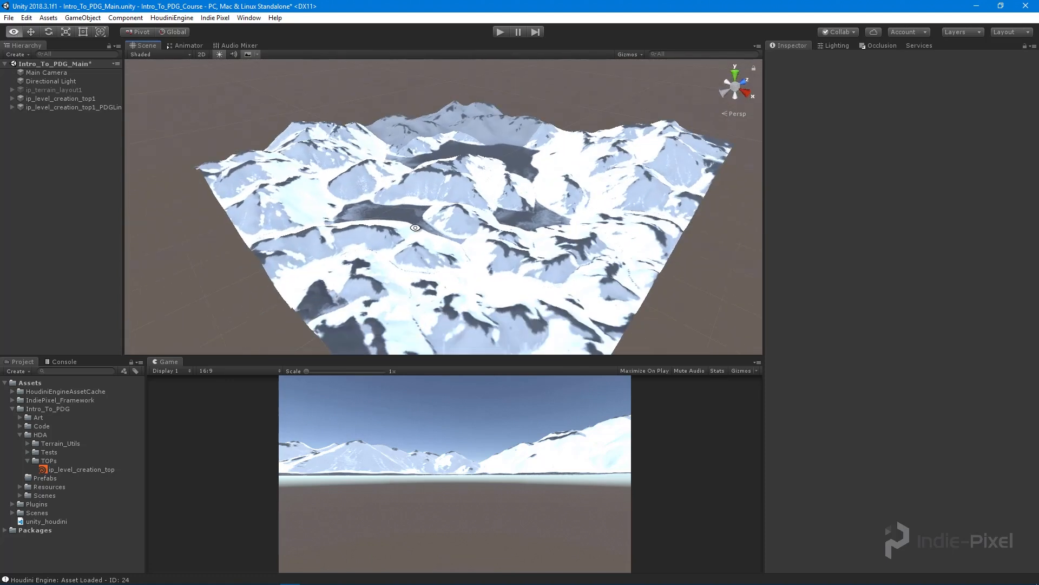